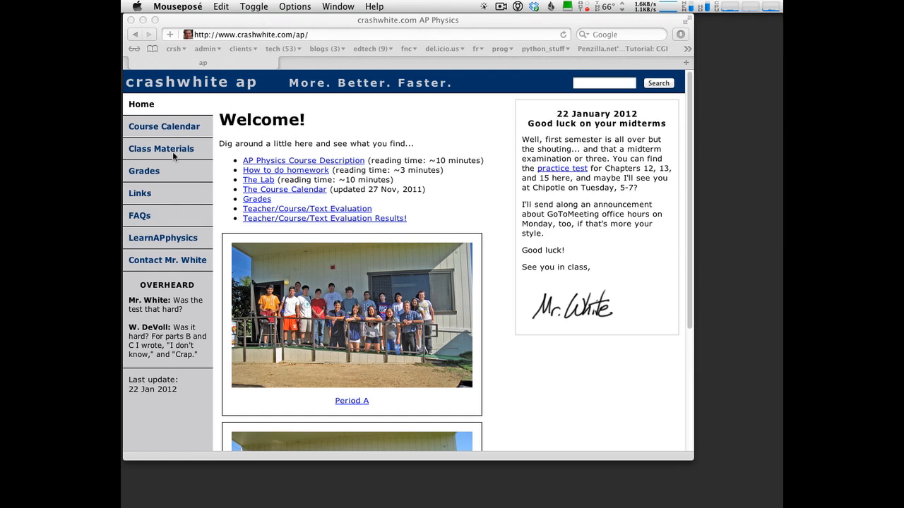
From Class Materials, reach the Millikan's Oil Drop lab handout and its Java applet simulation page
{"action": "left_click", "coordinate": [161, 148]}
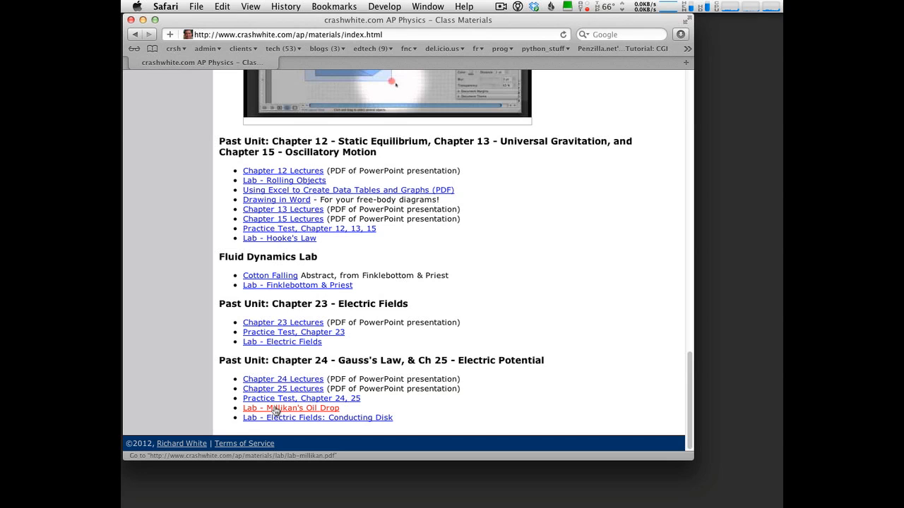
{"action": "left_click", "coordinate": [291, 408]}
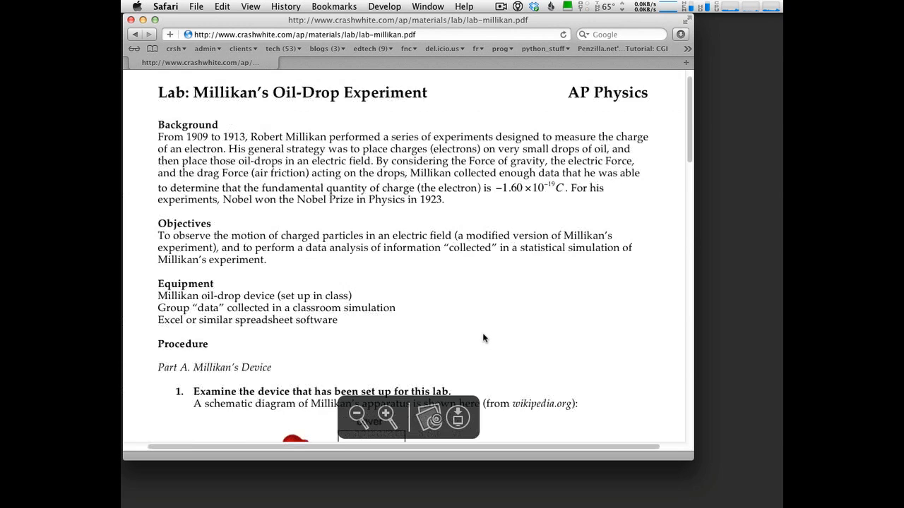
{"action": "scroll", "scroll_direction": "down", "scroll_amount": 3}
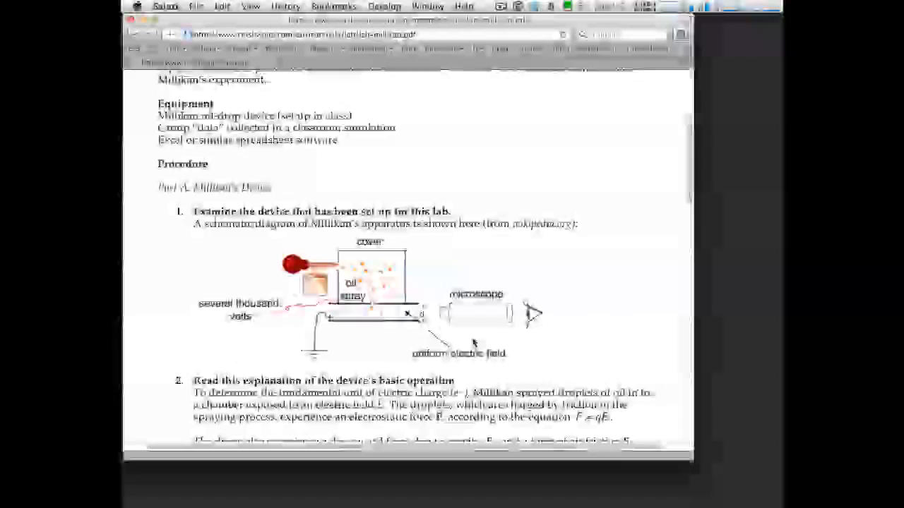
{"action": "scroll", "scroll_direction": "down", "scroll_amount": 3}
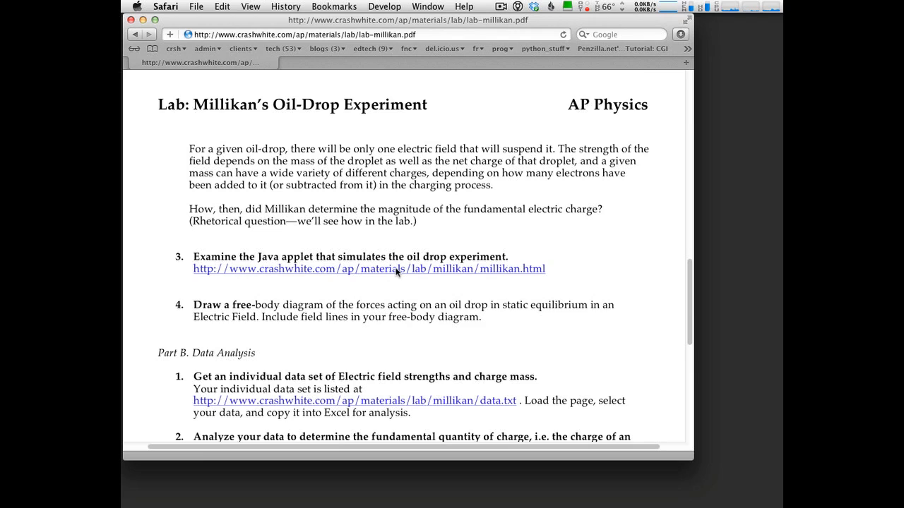
{"action": "left_click", "coordinate": [369, 269]}
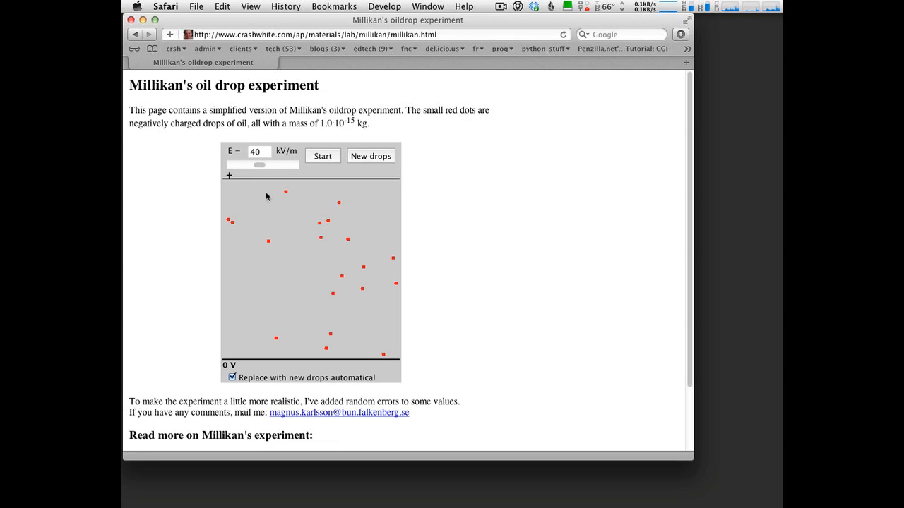
{"action": "mouse_move", "coordinate": [323, 302]}
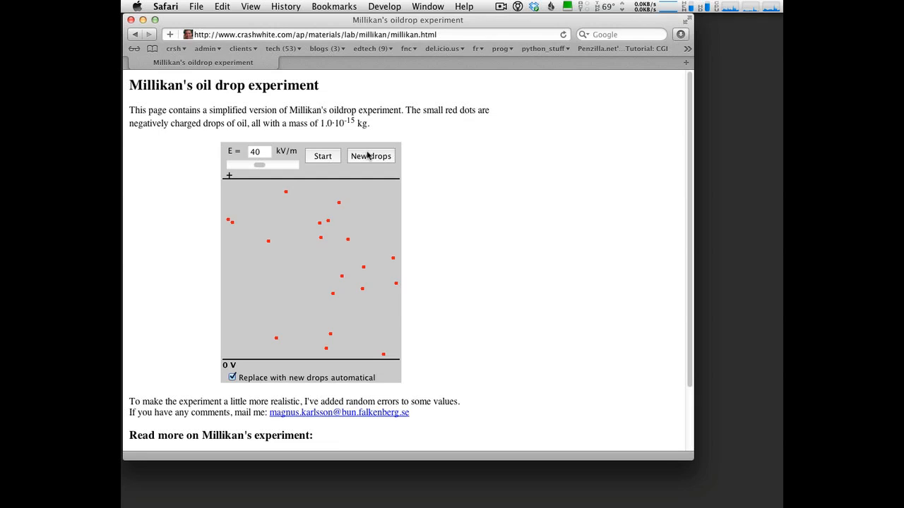
Run the applet with new drops and the field slider set to 23 kV/m
{"action": "left_click", "coordinate": [370, 155]}
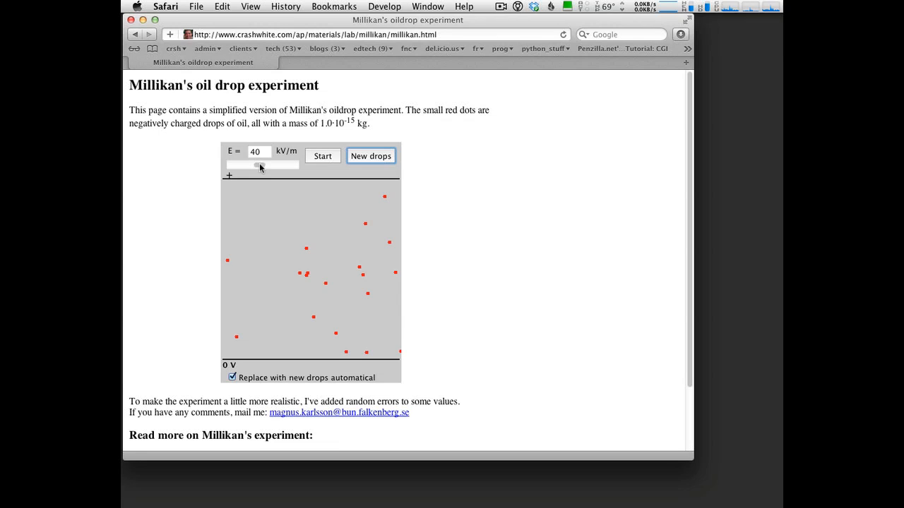
{"action": "left_click", "coordinate": [322, 155]}
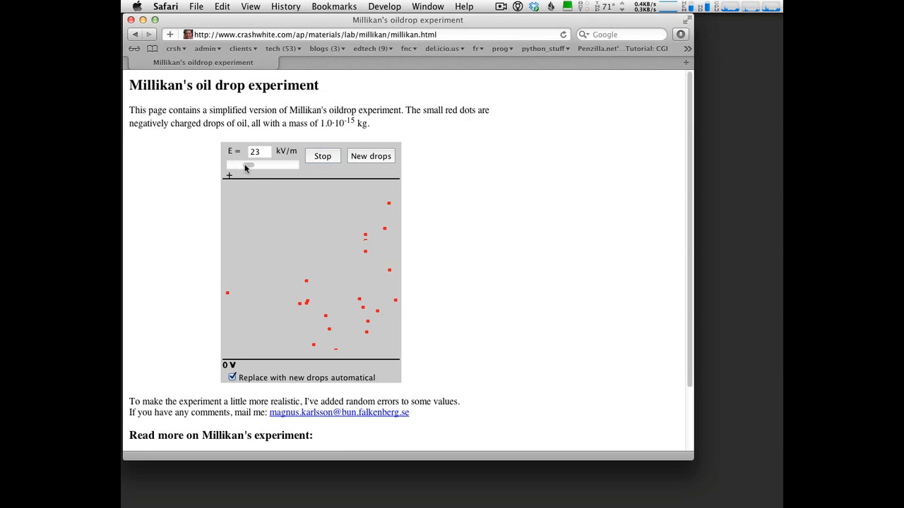
{"action": "left_click_drag", "start_coordinate": [243, 164], "coordinate": [261, 164]}
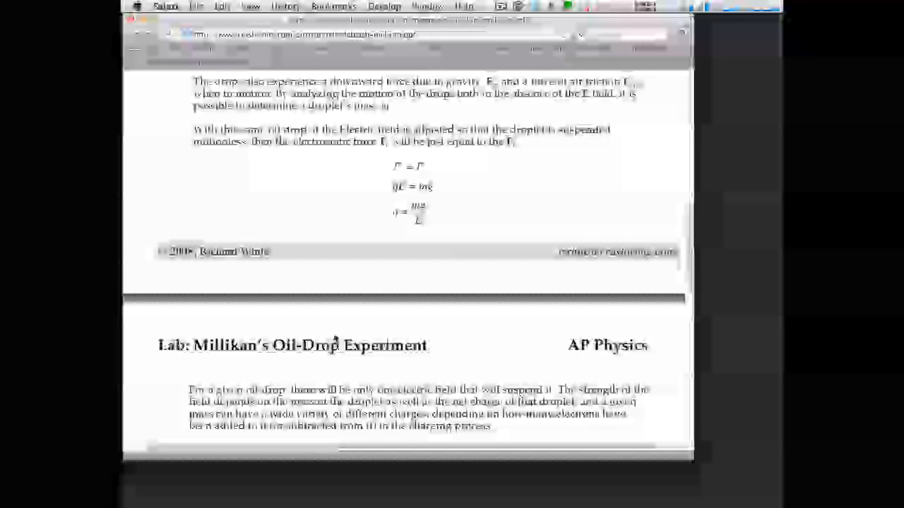
From Part B of the handout, reach data.txt and select one student's mass and field block
{"action": "scroll", "scroll_direction": "down", "scroll_amount": 3}
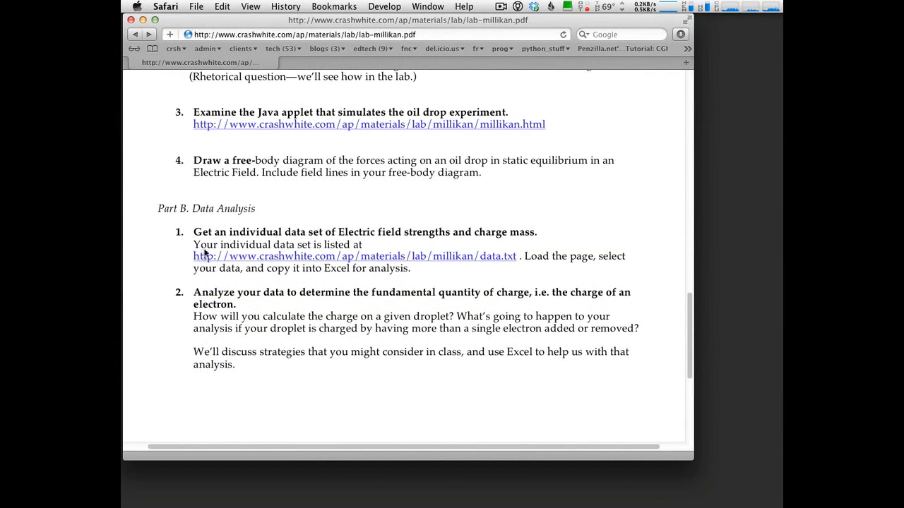
{"action": "mouse_move", "coordinate": [449, 262]}
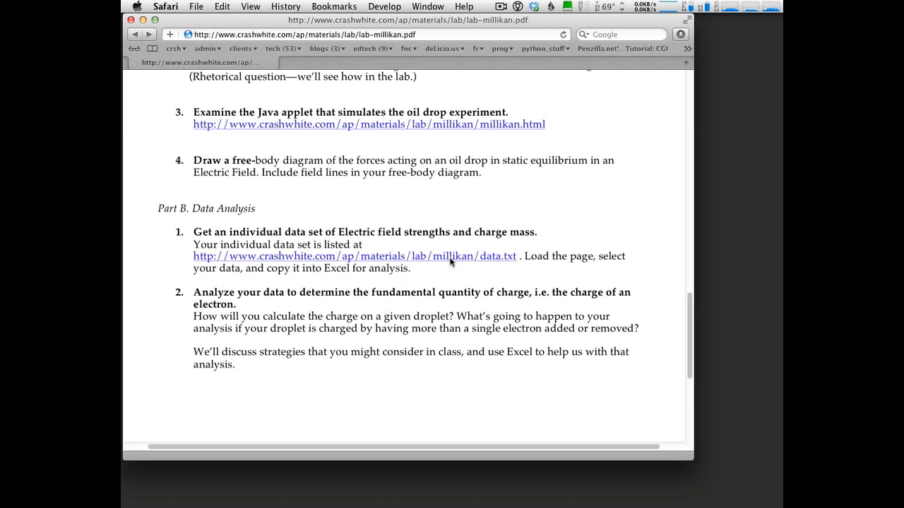
{"action": "right_click", "coordinate": [449, 258]}
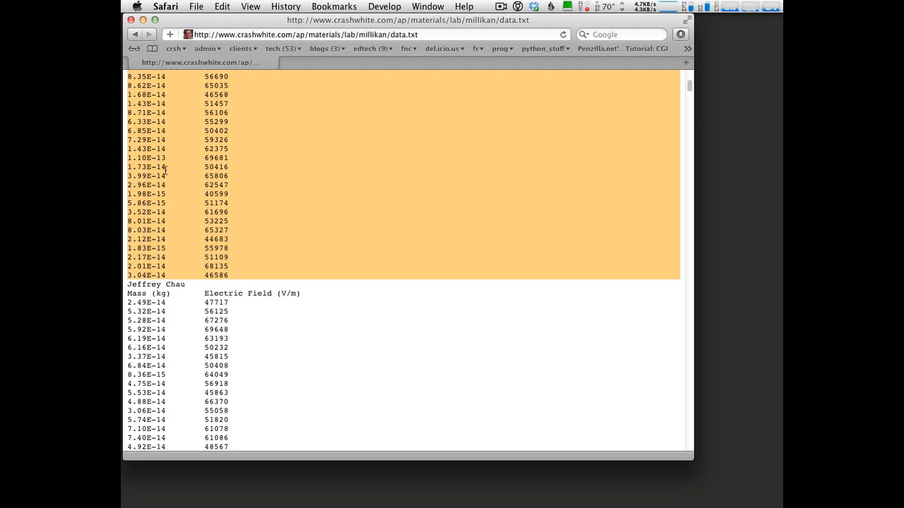
{"action": "left_click", "coordinate": [221, 5]}
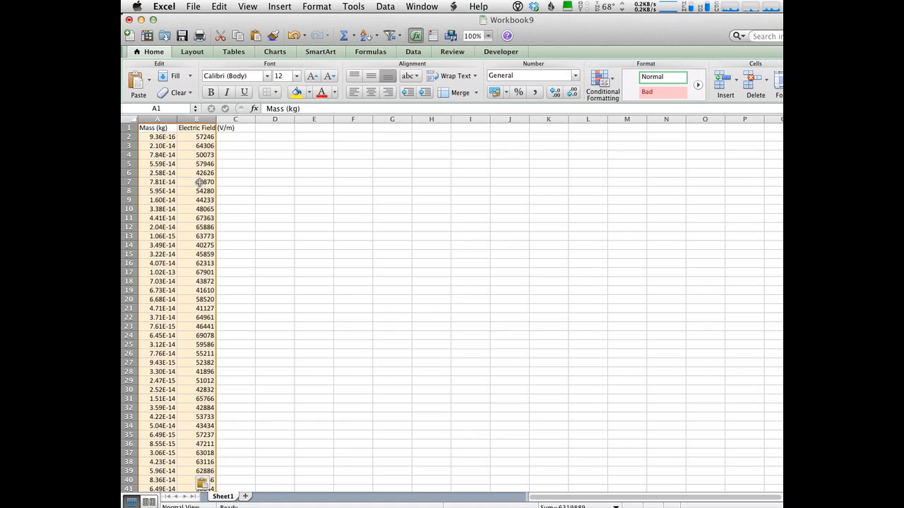
Set the Workbook9 sheet view to 150% zoom for the pasted mass and field columns
{"action": "left_click", "coordinate": [492, 36]}
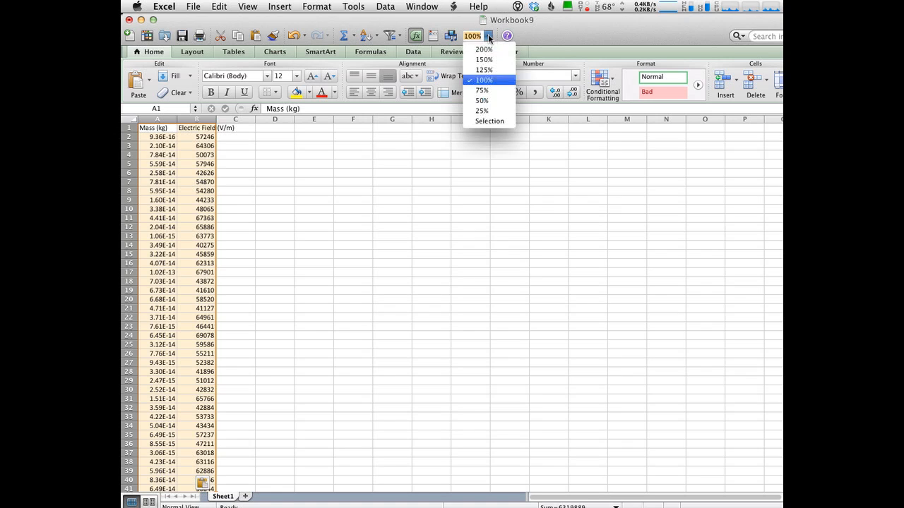
{"action": "left_click", "coordinate": [483, 59]}
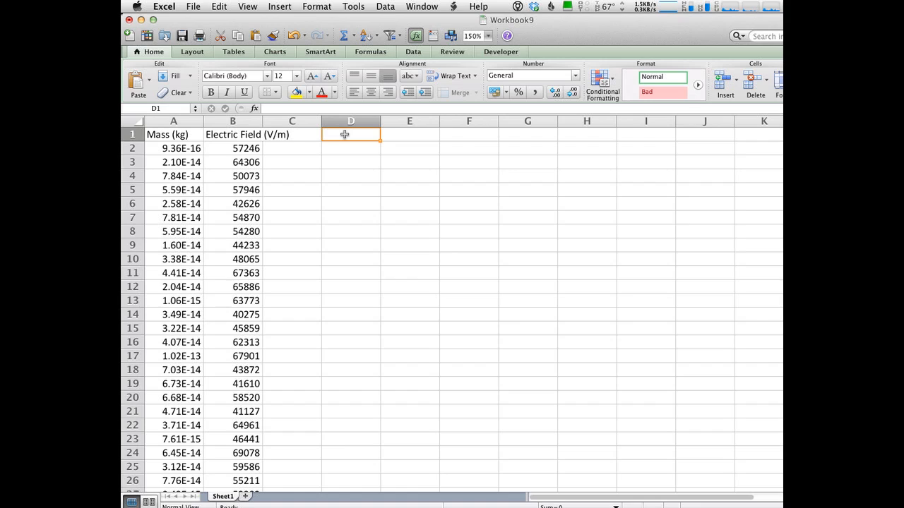
Enter the heading q=mg/E in cell D1
{"action": "type", "text": "q"}
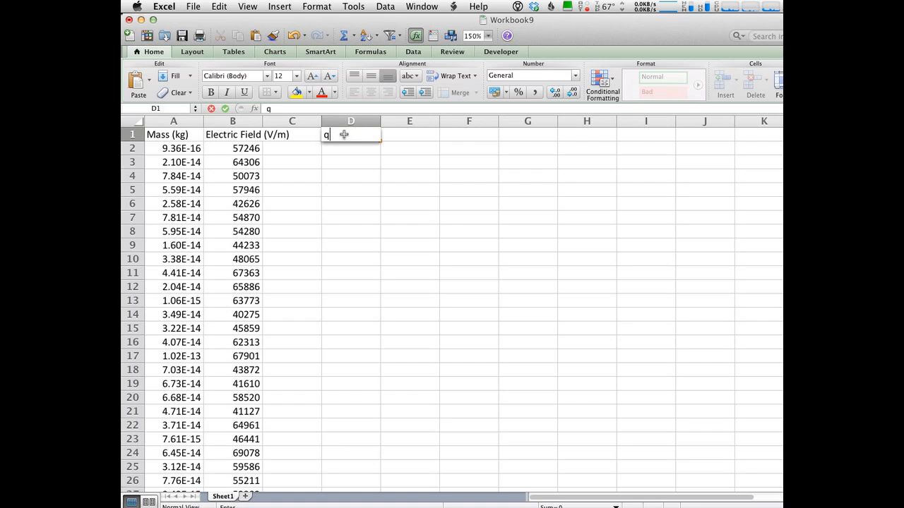
{"action": "type", "text": "="}
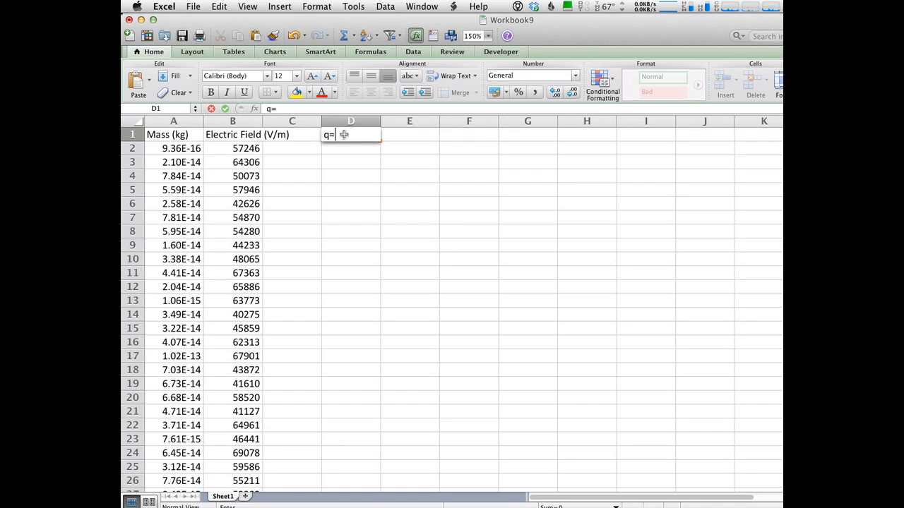
{"action": "type", "text": "mg/E"}
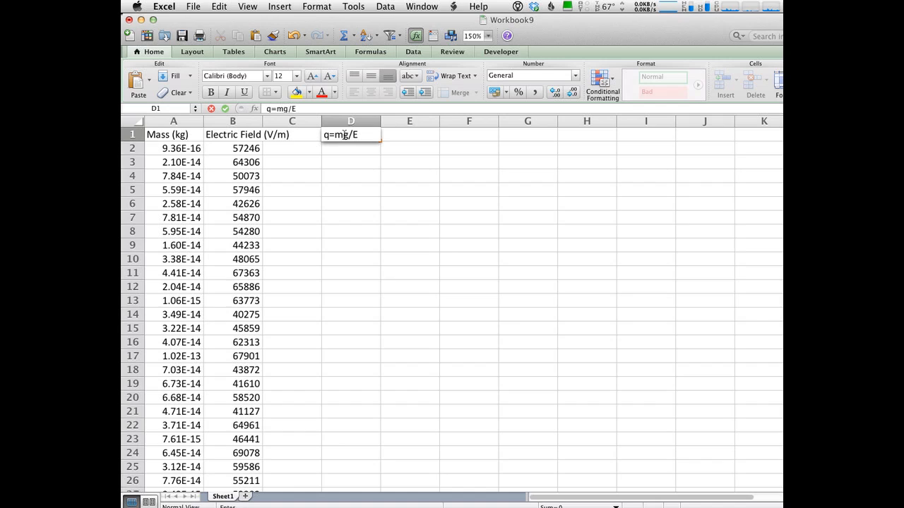
{"action": "key", "text": "Return"}
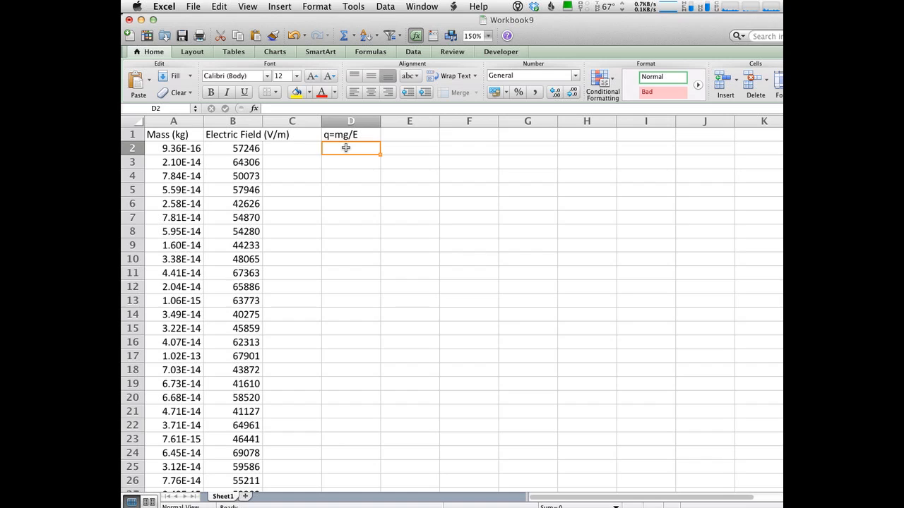
Build the charge formula =A2*9.8/B2 in D2 using the first drop's mass and field
{"action": "type", "text": "="}
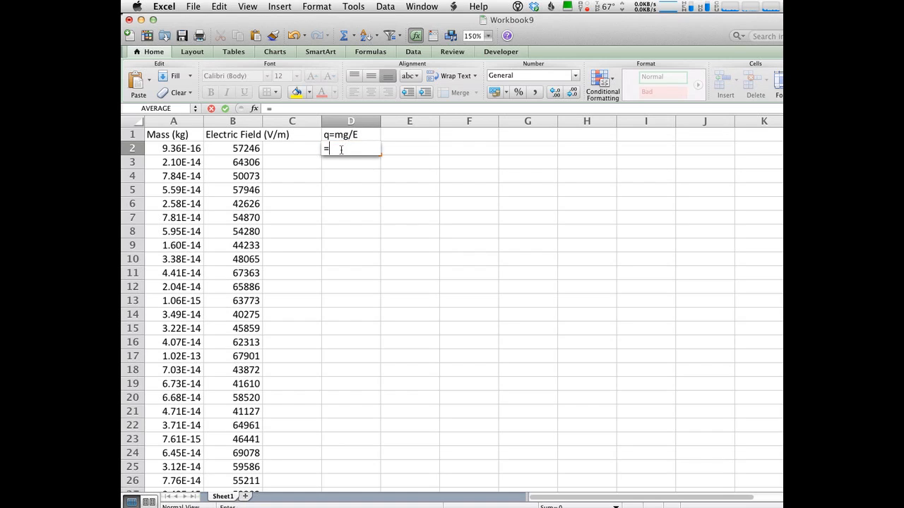
{"action": "left_click", "coordinate": [350, 134]}
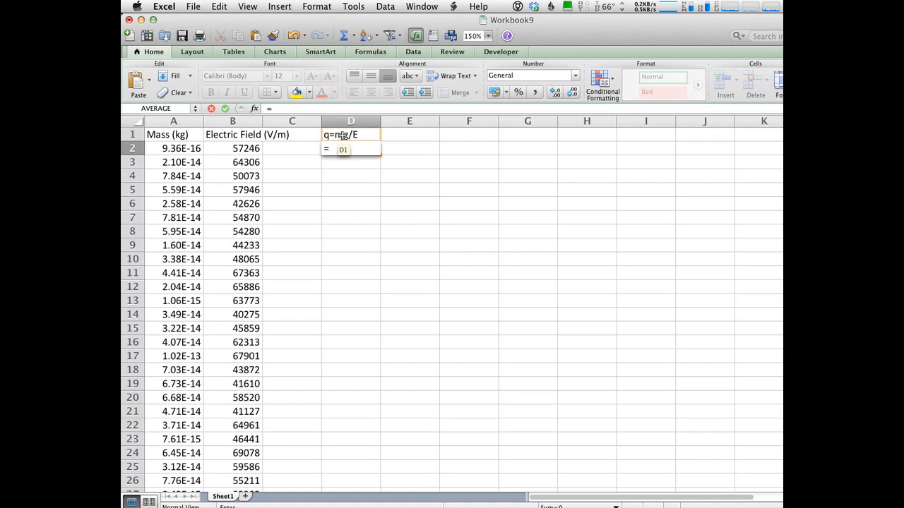
{"action": "left_click", "coordinate": [173, 149]}
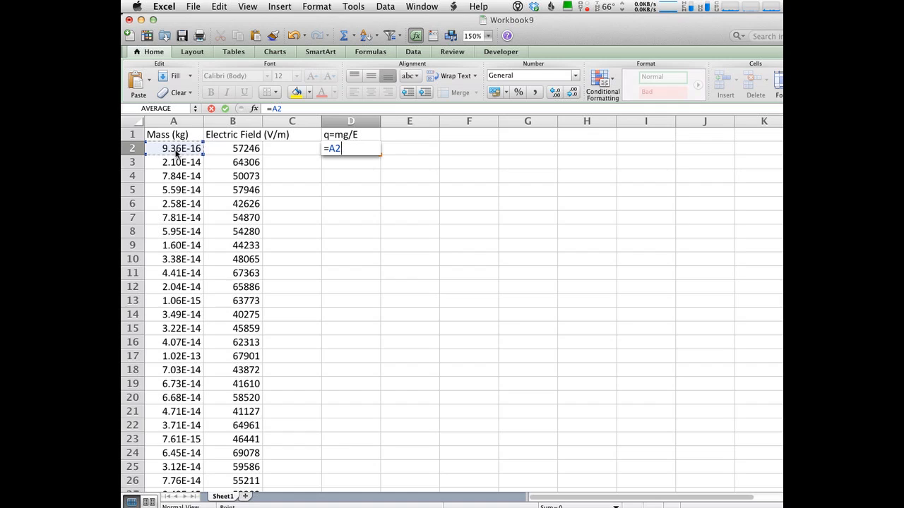
{"action": "left_click", "coordinate": [172, 148]}
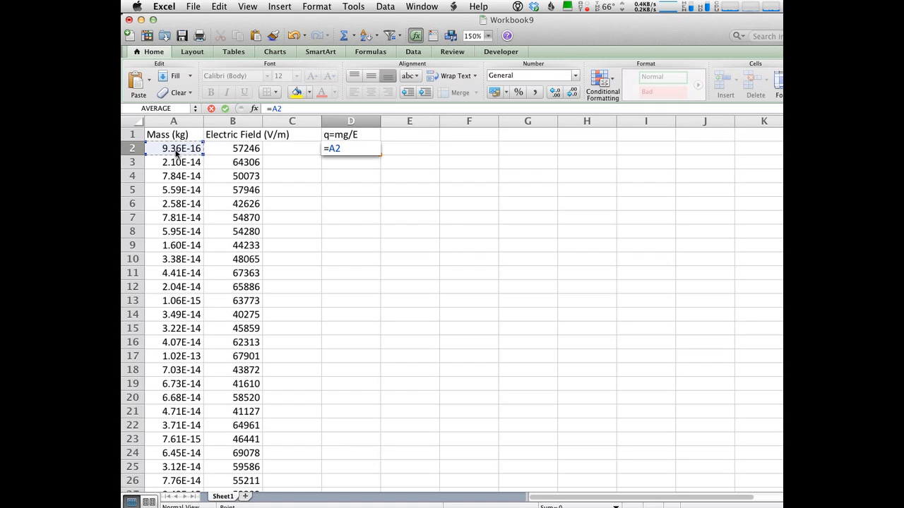
{"action": "type", "text": "*9.8"}
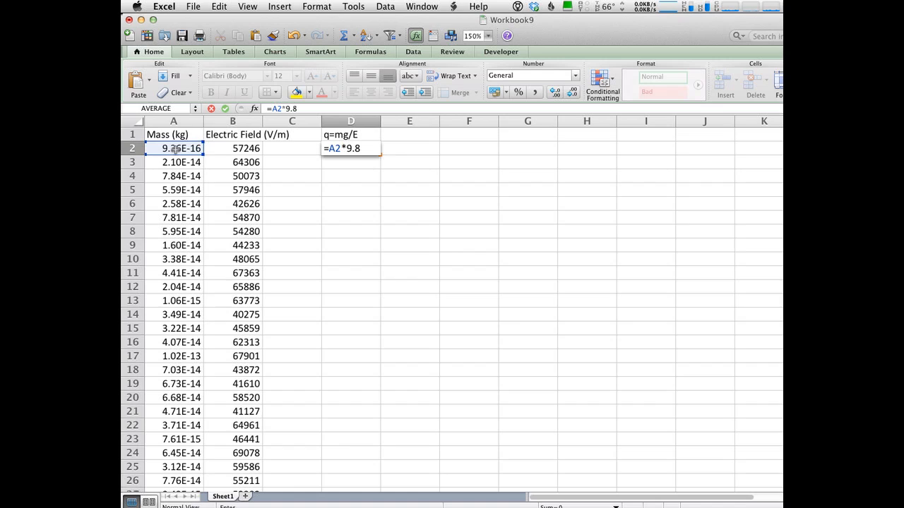
{"action": "type", "text": "/"}
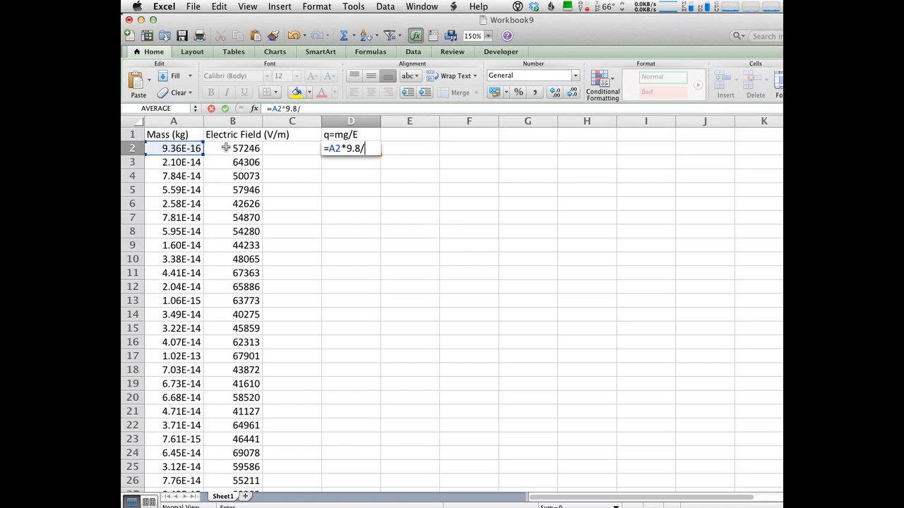
{"action": "left_click", "coordinate": [232, 148]}
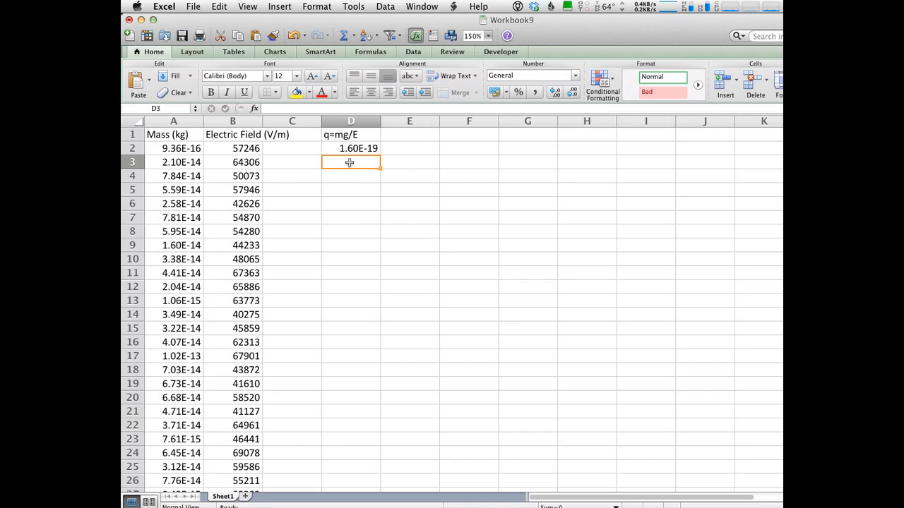
Fill the D2 charge formula down column D to row 117 for every drop
{"action": "left_click", "coordinate": [351, 148]}
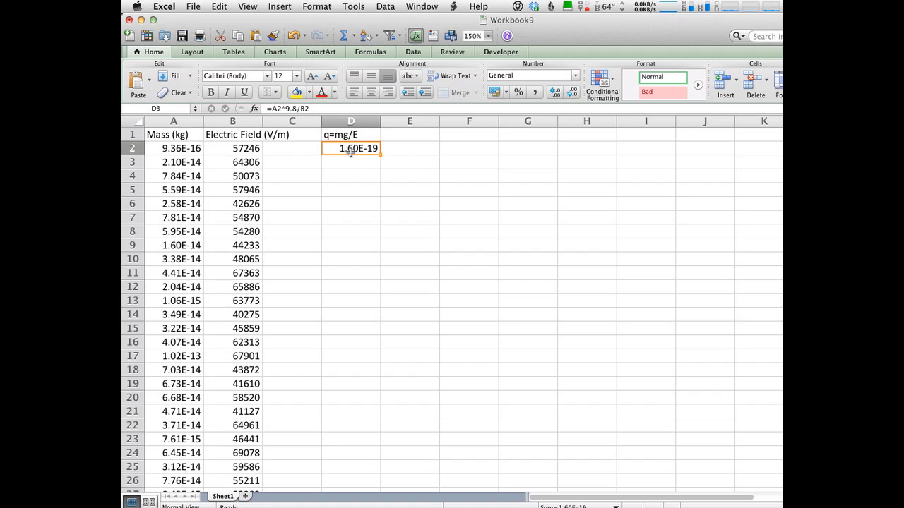
{"action": "left_click_drag", "start_coordinate": [350, 148], "coordinate": [351, 209]}
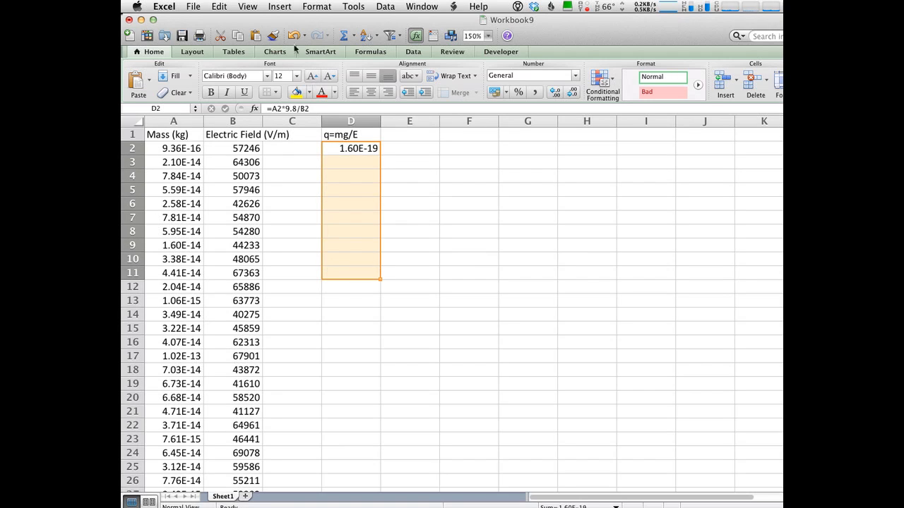
{"action": "left_click", "coordinate": [217, 6]}
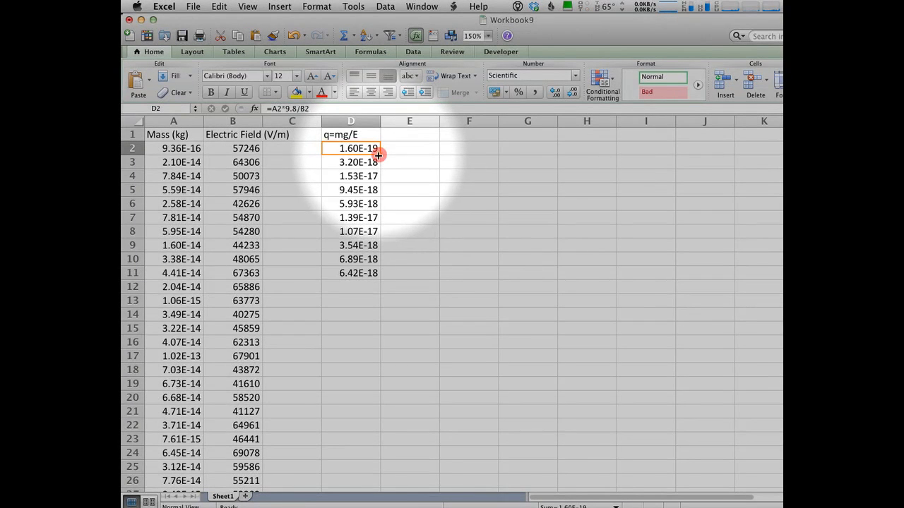
{"action": "left_click_drag", "start_coordinate": [379, 155], "coordinate": [350, 483]}
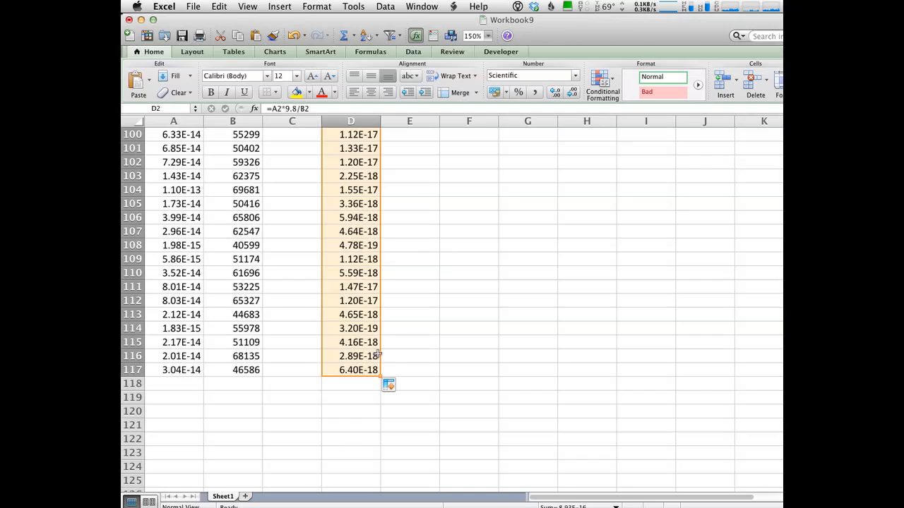
{"action": "scroll", "scroll_direction": "up", "scroll_amount": 3}
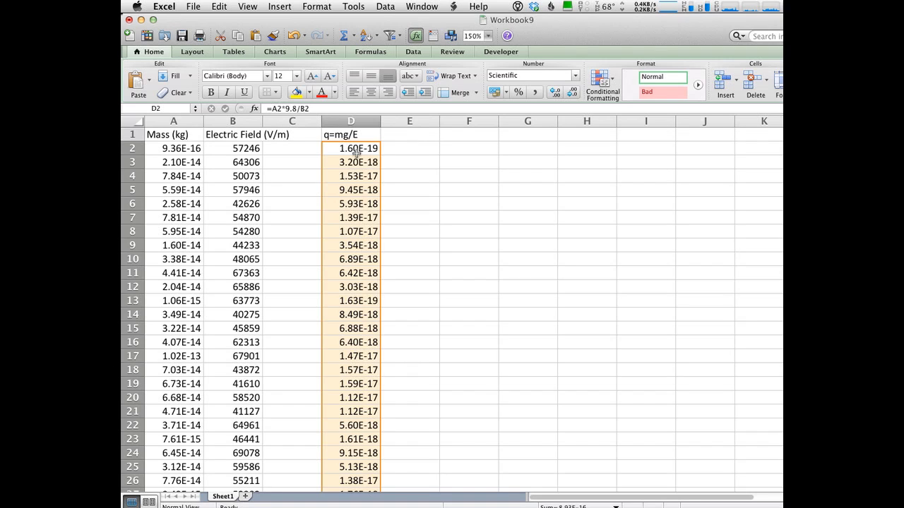
{"action": "mouse_move", "coordinate": [353, 150]}
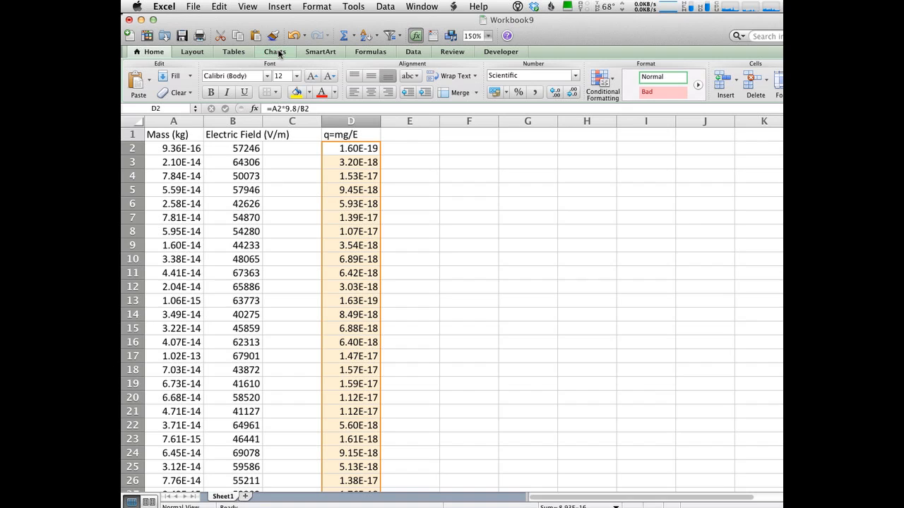
Show the Charts ribbon and choose F2 as destination for the copied charges D2:D117
{"action": "left_click", "coordinate": [274, 51]}
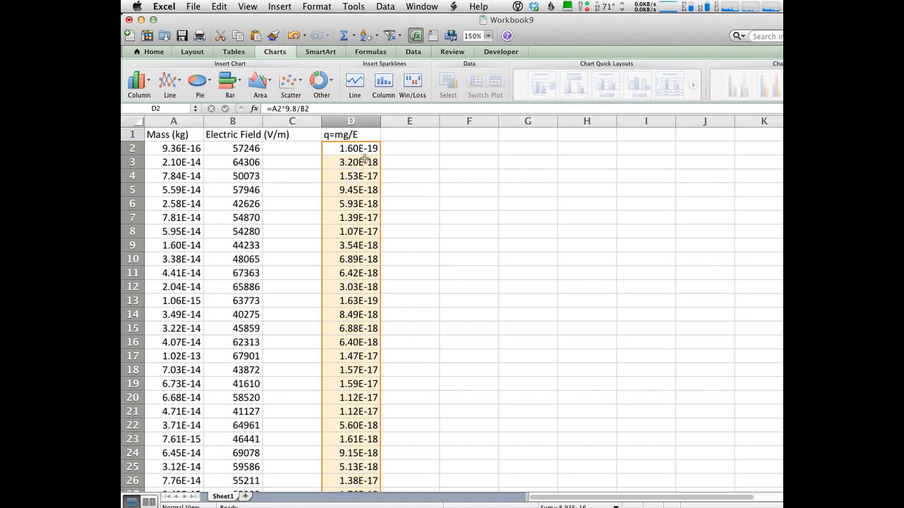
{"action": "mouse_move", "coordinate": [313, 119]}
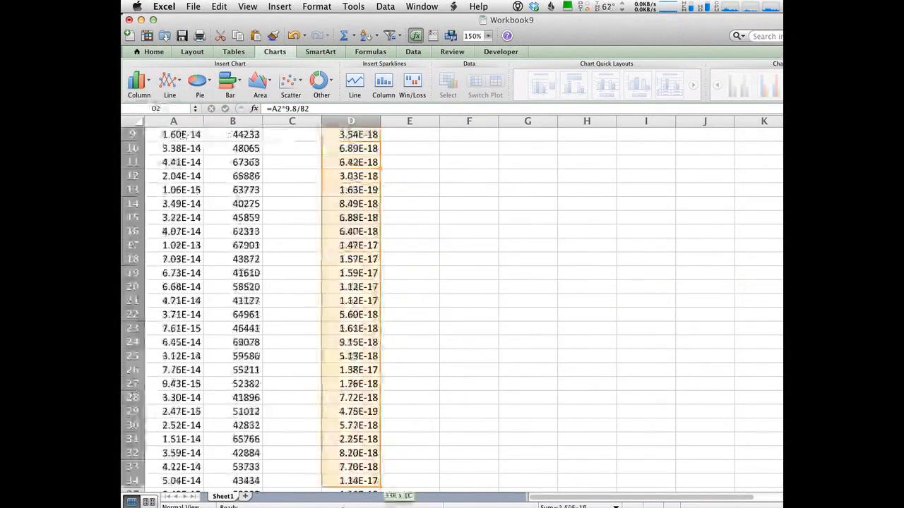
{"action": "scroll", "scroll_direction": "down", "scroll_amount": 3}
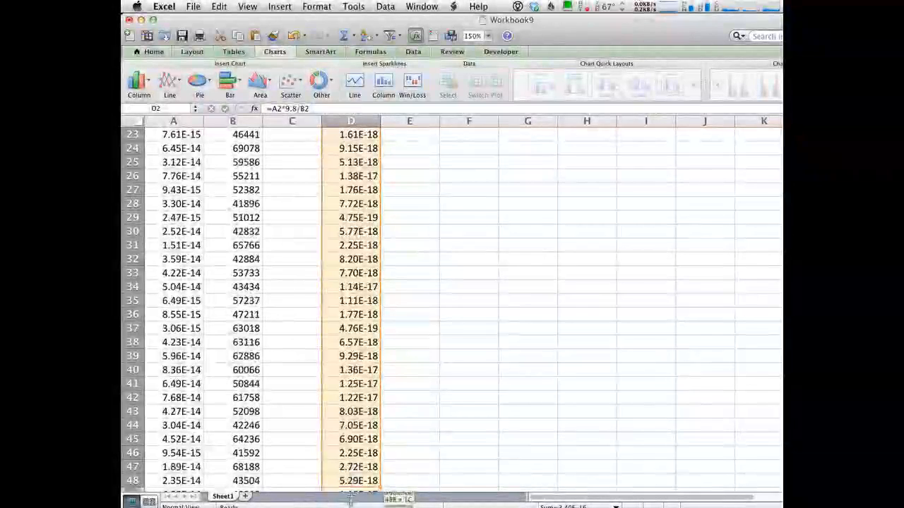
{"action": "scroll", "scroll_direction": "down", "scroll_amount": 3}
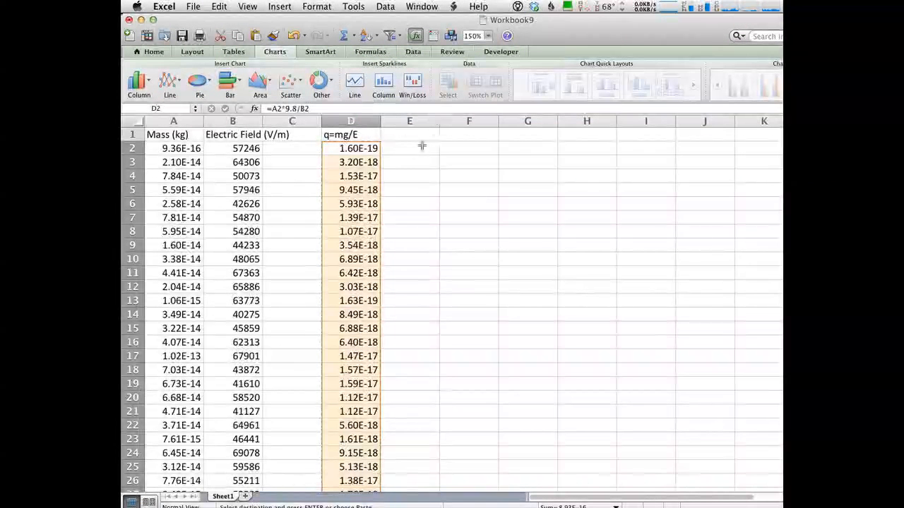
{"action": "left_click", "coordinate": [469, 148]}
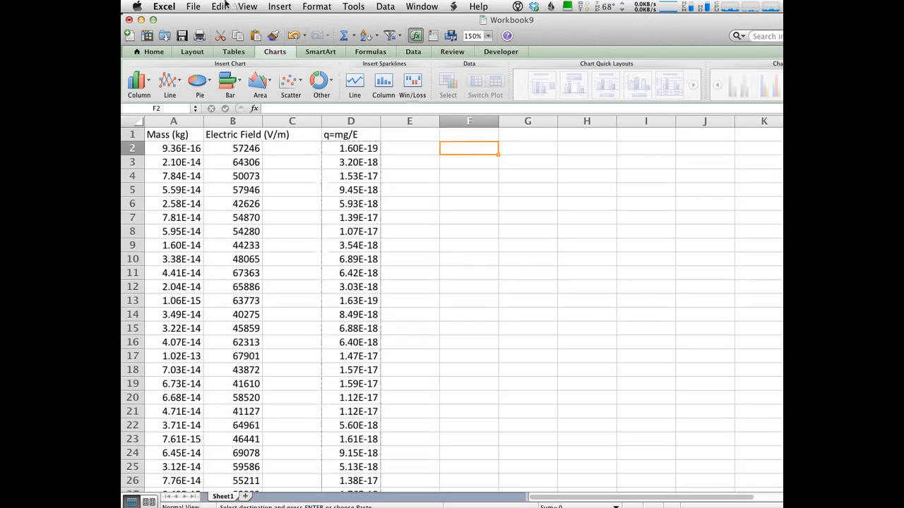
Paste the charges into column F via Edit > Paste Special as plain Values
{"action": "left_click", "coordinate": [219, 5]}
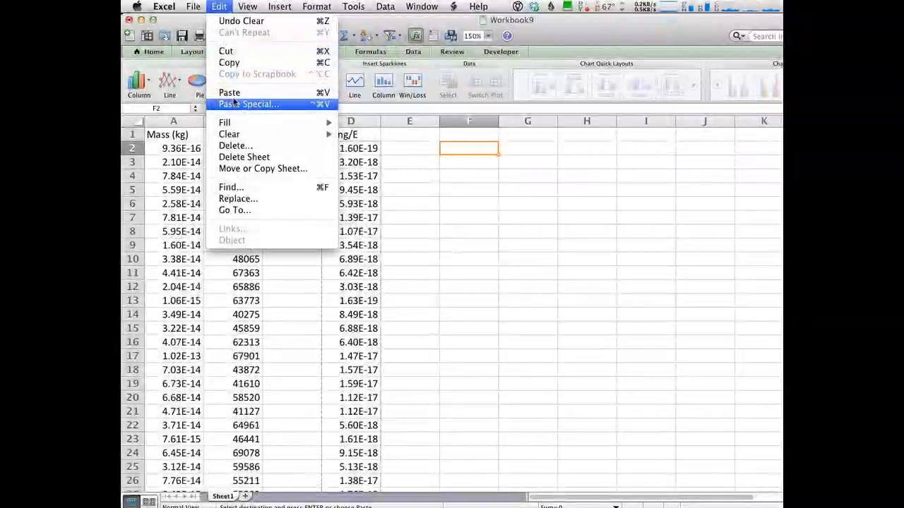
{"action": "mouse_move", "coordinate": [229, 94]}
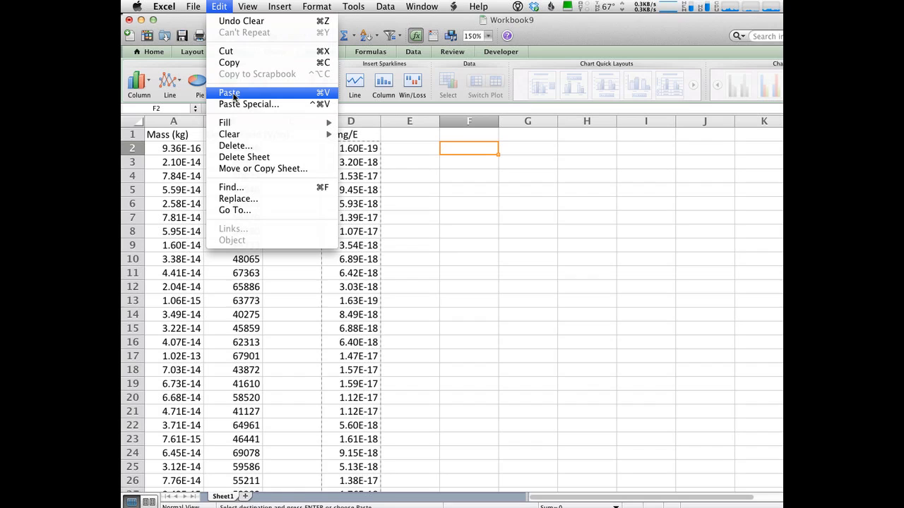
{"action": "mouse_move", "coordinate": [248, 105]}
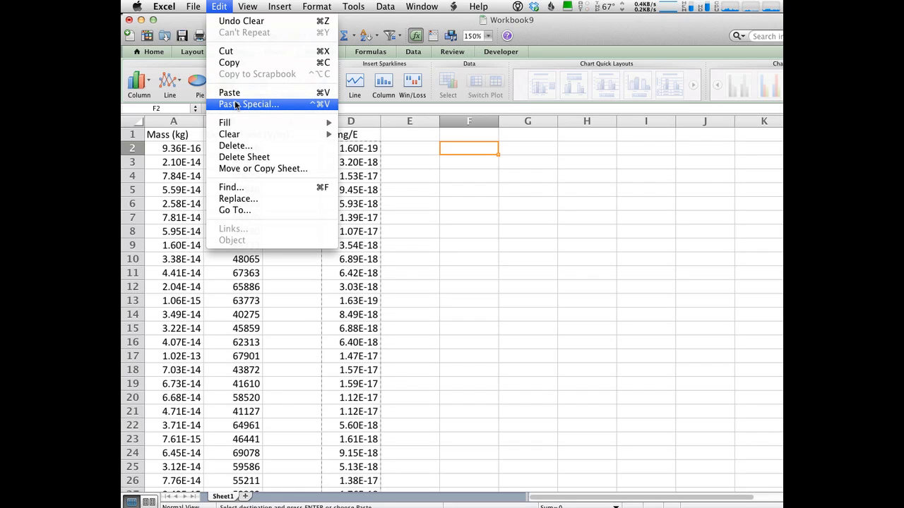
{"action": "left_click", "coordinate": [229, 93]}
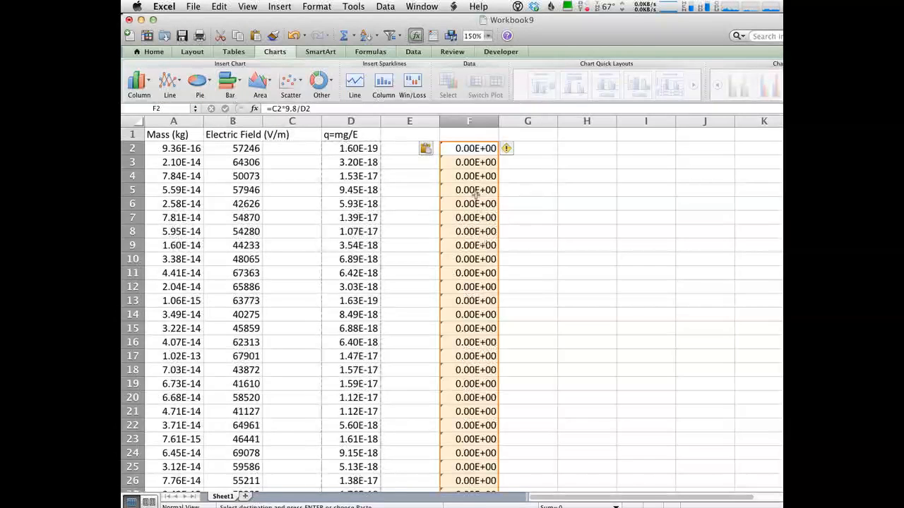
{"action": "left_click", "coordinate": [217, 6]}
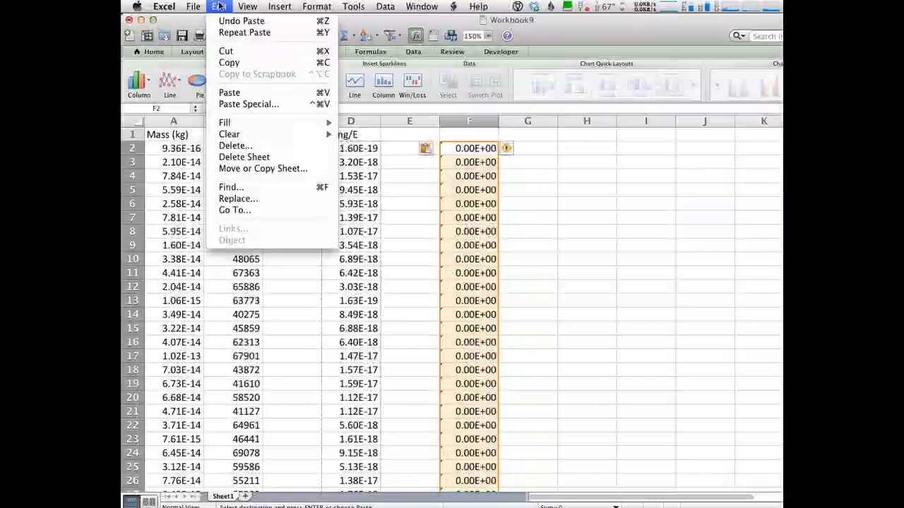
{"action": "left_click", "coordinate": [249, 105]}
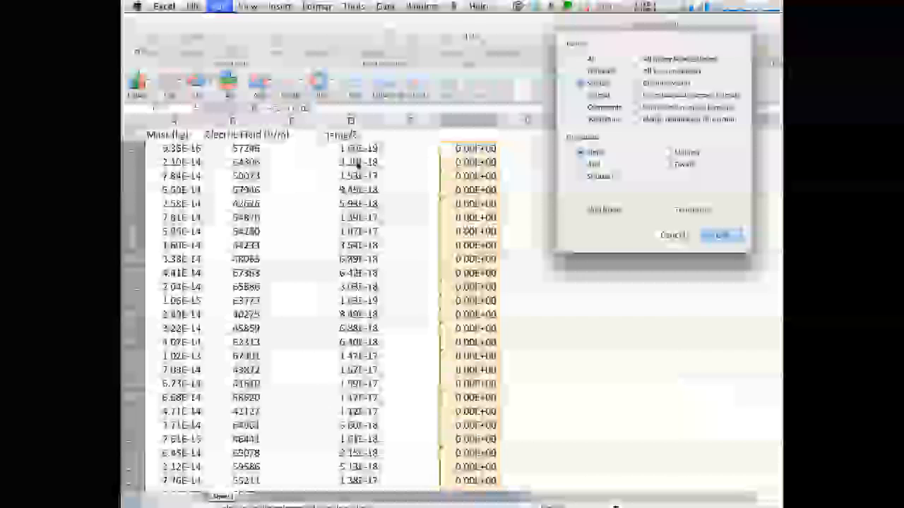
{"action": "left_click", "coordinate": [722, 234]}
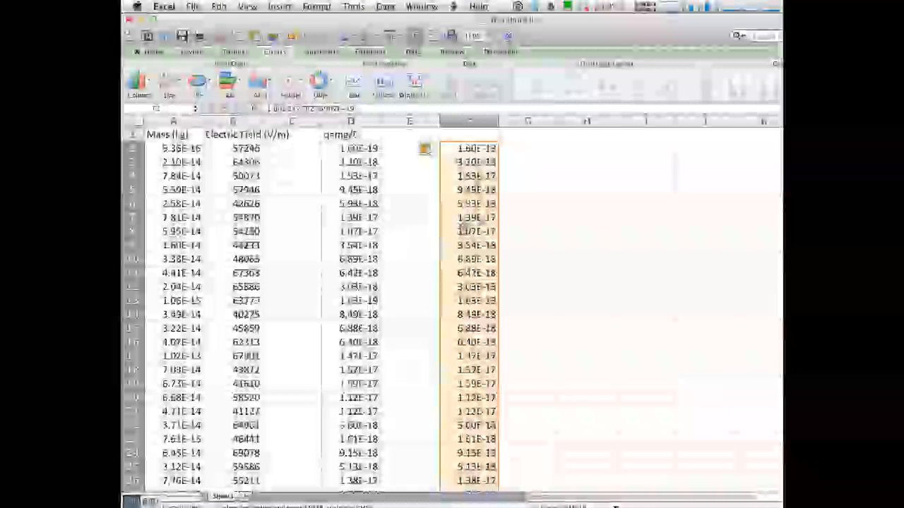
Sort column F ascending via Data > Sort, starting at 1.58E-19
{"action": "left_click", "coordinate": [386, 5]}
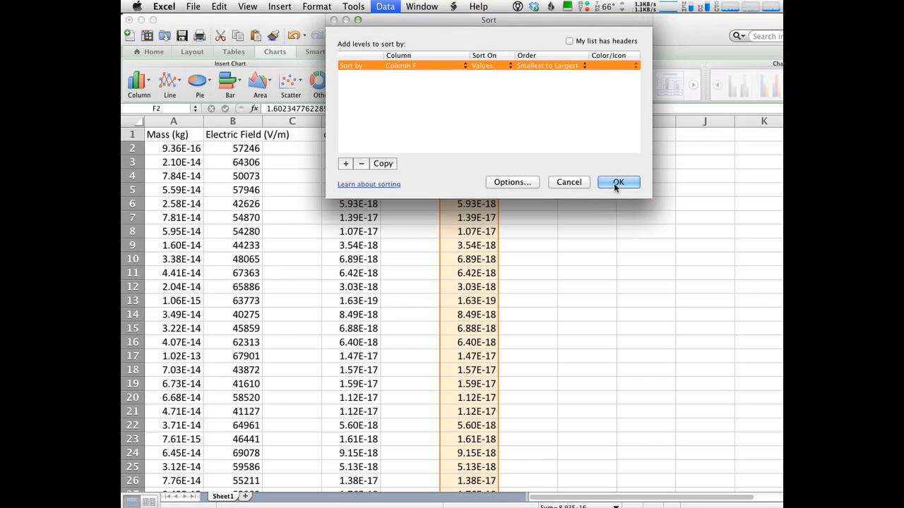
{"action": "left_click", "coordinate": [618, 182]}
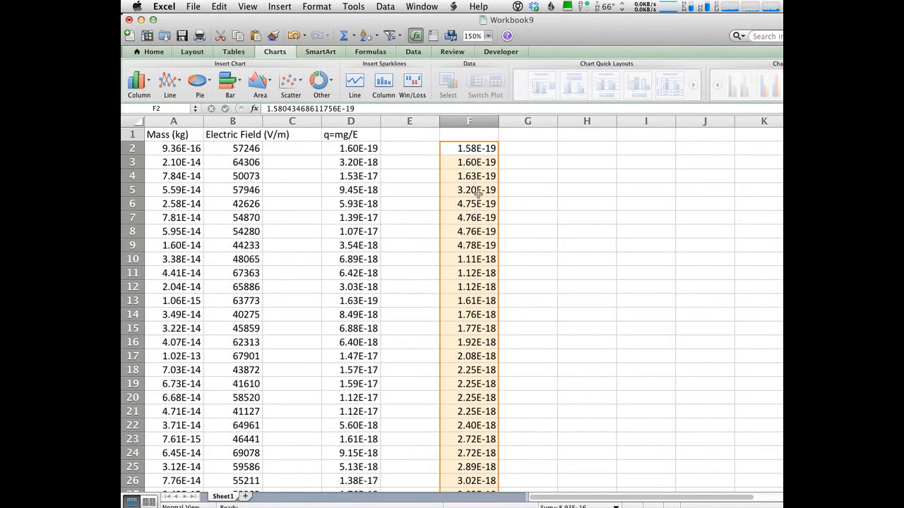
{"action": "mouse_move", "coordinate": [534, 213]}
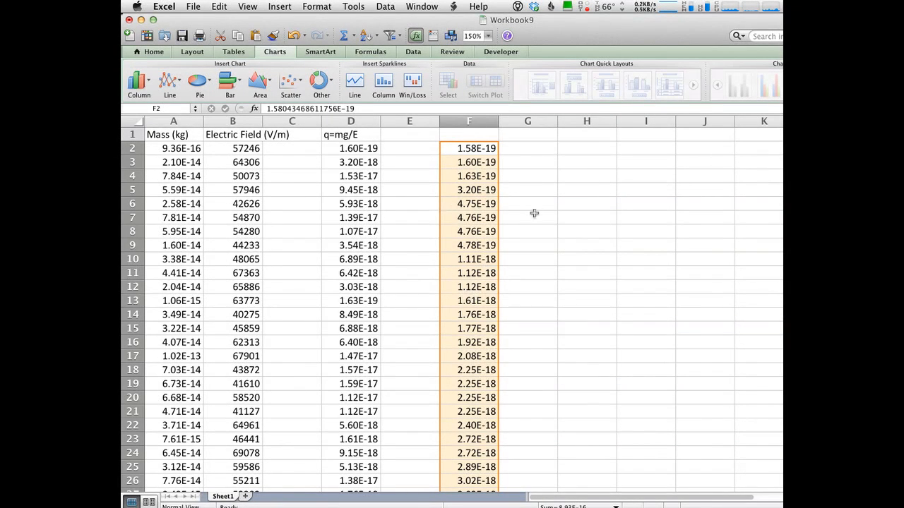
{"action": "mouse_move", "coordinate": [478, 161]}
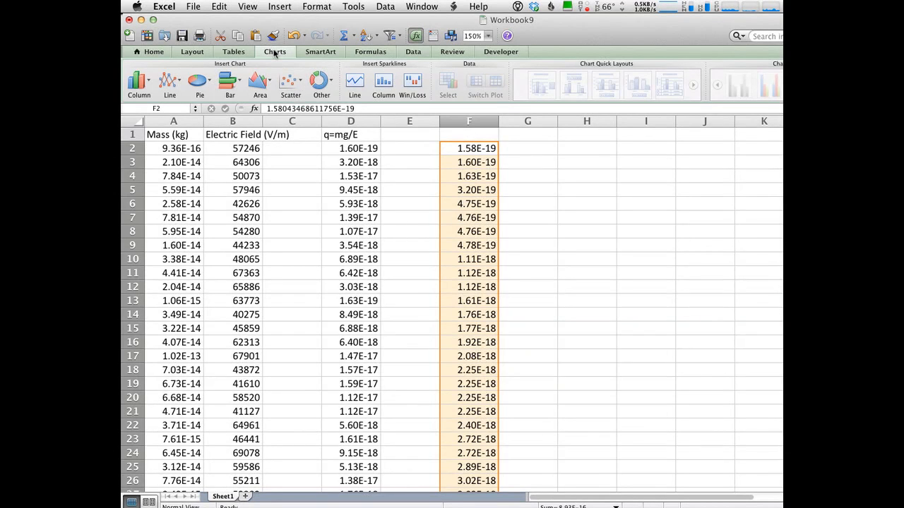
{"action": "left_click", "coordinate": [138, 81]}
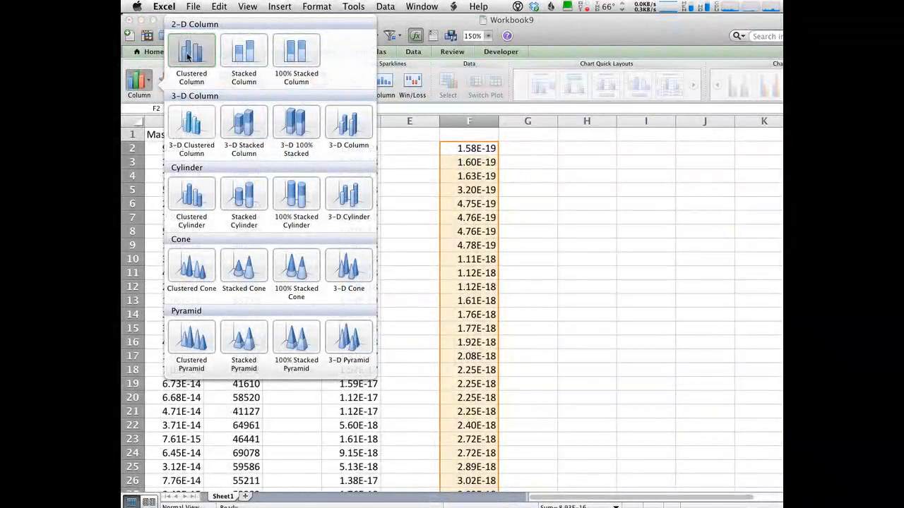
{"action": "left_click", "coordinate": [192, 51]}
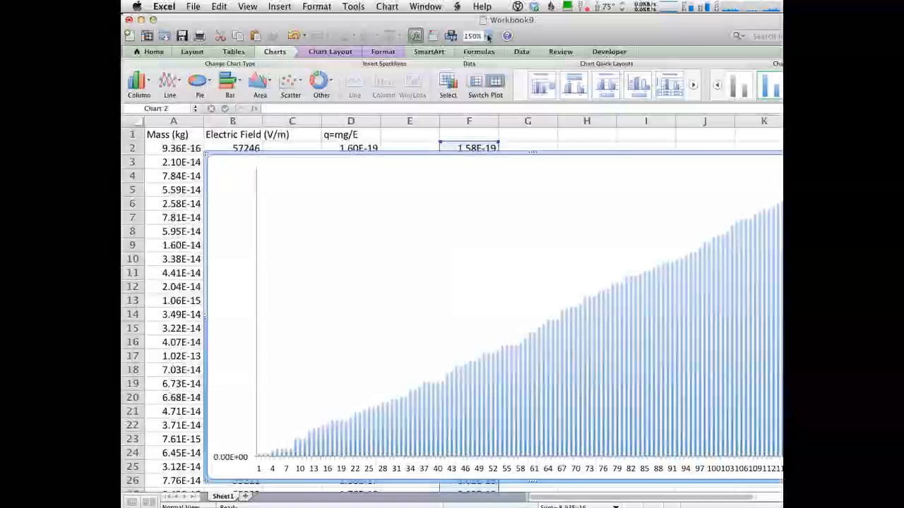
{"action": "left_click", "coordinate": [471, 36]}
{"action": "type", "text": "200"}
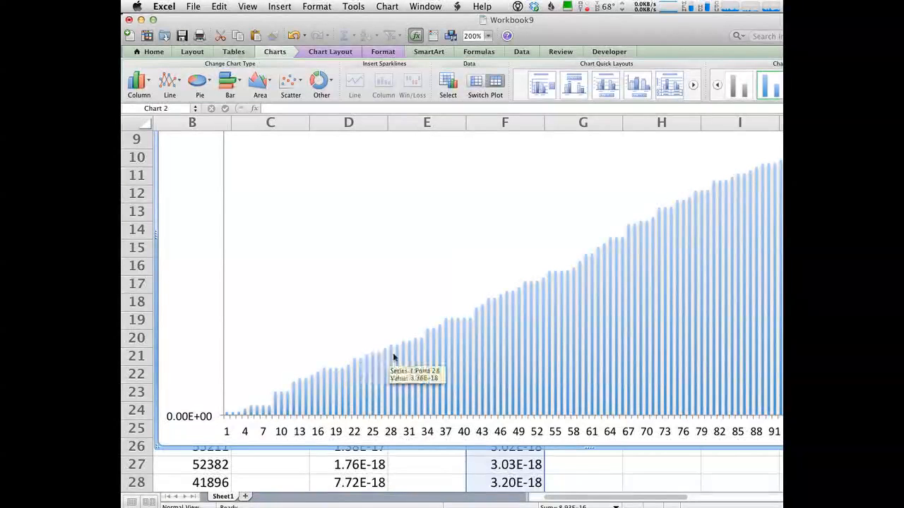
{"action": "mouse_move", "coordinate": [453, 322]}
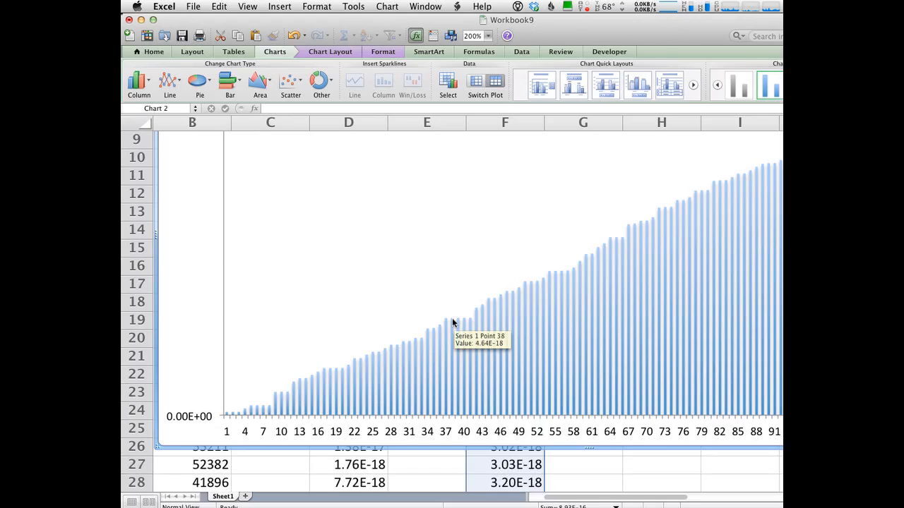
{"action": "mouse_move", "coordinate": [416, 353]}
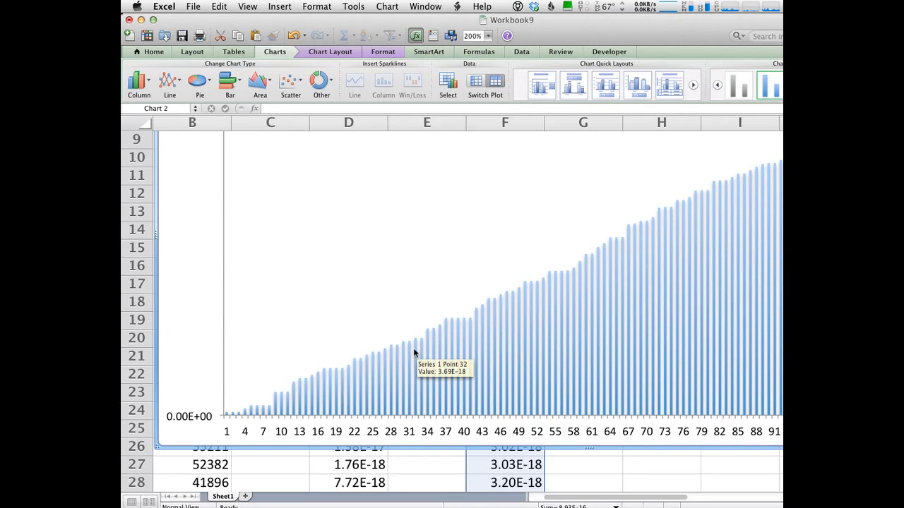
{"action": "mouse_move", "coordinate": [488, 305]}
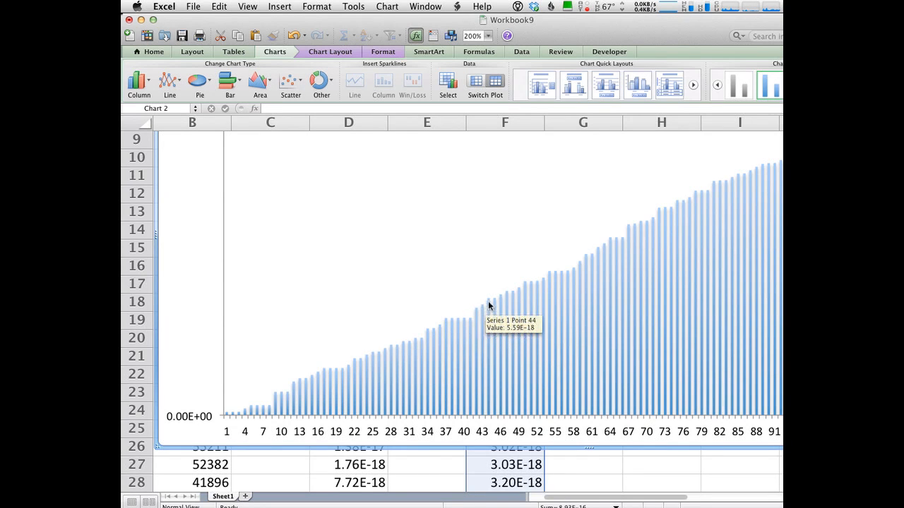
{"action": "mouse_move", "coordinate": [446, 322]}
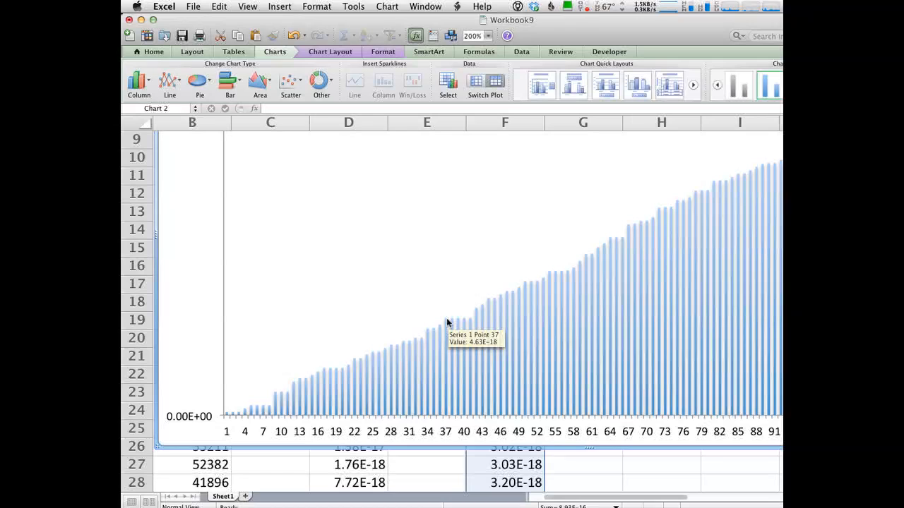
{"action": "mouse_move", "coordinate": [551, 275]}
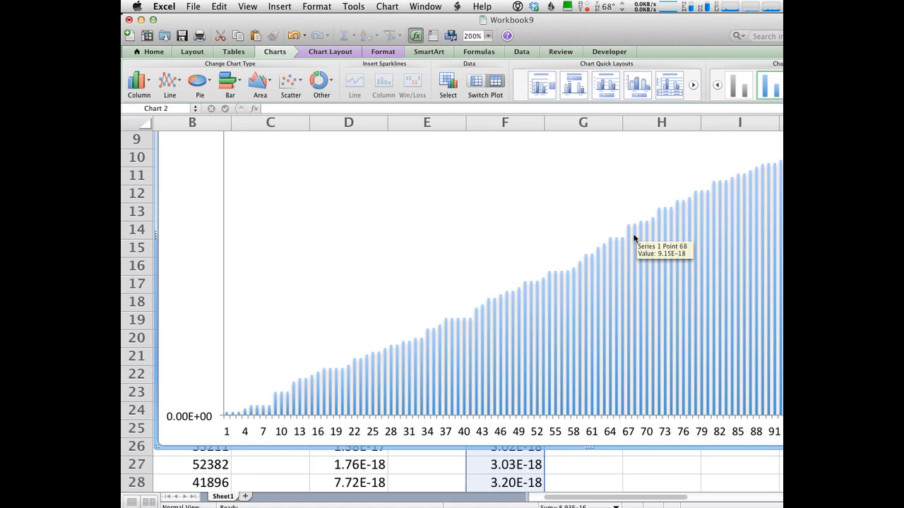
{"action": "mouse_move", "coordinate": [266, 410]}
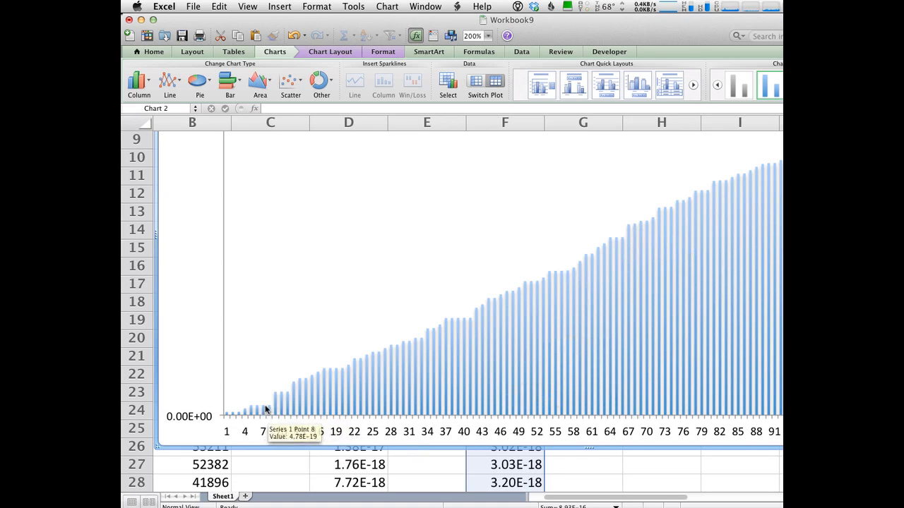
{"action": "mouse_move", "coordinate": [234, 415]}
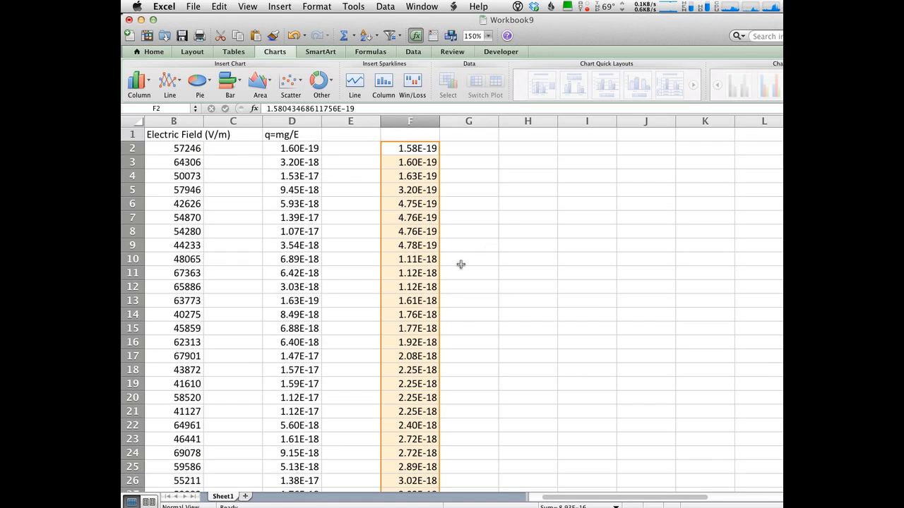
In G2 average the first three sorted charges with =AVERAGE(F2:F4), giving 1.60E-19
{"action": "left_click", "coordinate": [410, 149]}
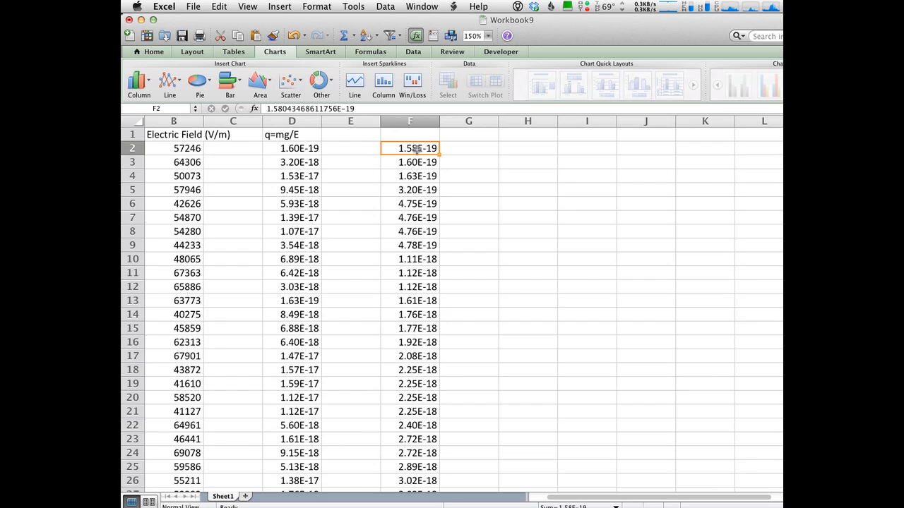
{"action": "left_click_drag", "start_coordinate": [410, 149], "coordinate": [409, 175]}
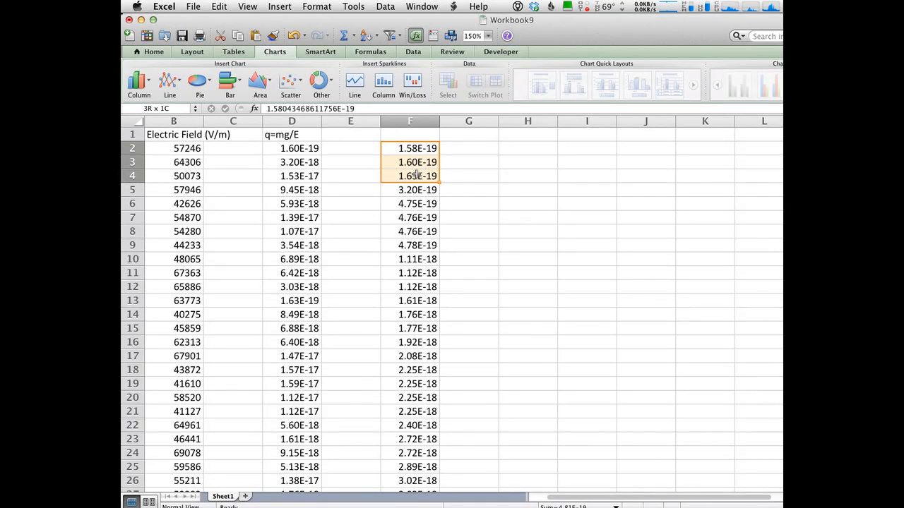
{"action": "left_click", "coordinate": [469, 149]}
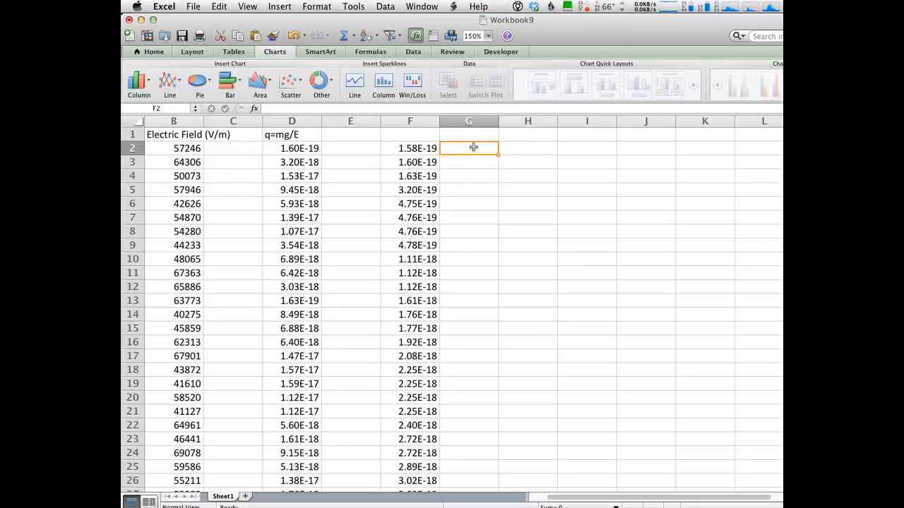
{"action": "type", "text": "=average("}
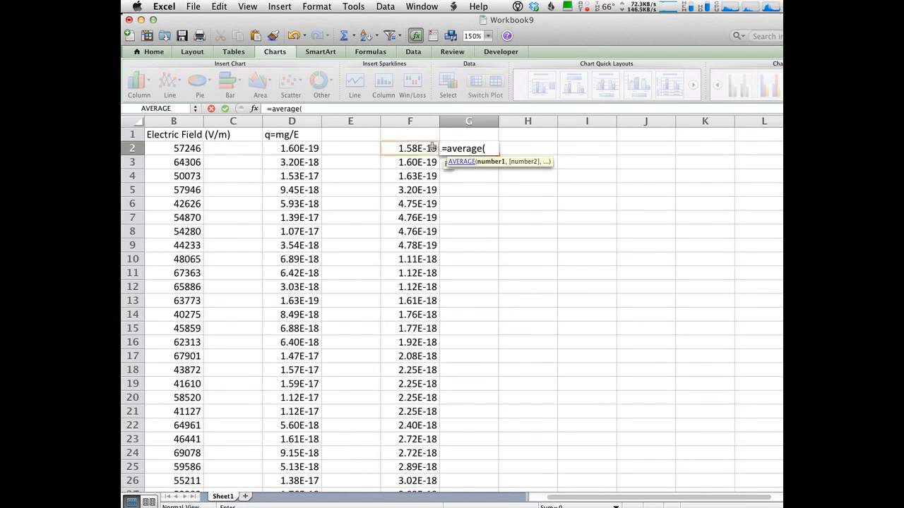
{"action": "left_click_drag", "start_coordinate": [410, 148], "coordinate": [409, 175]}
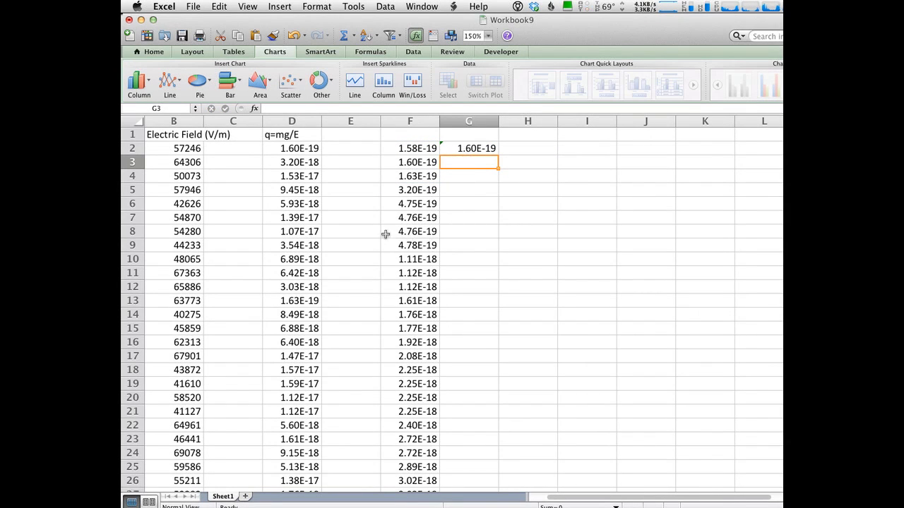
{"action": "mouse_move", "coordinate": [412, 192]}
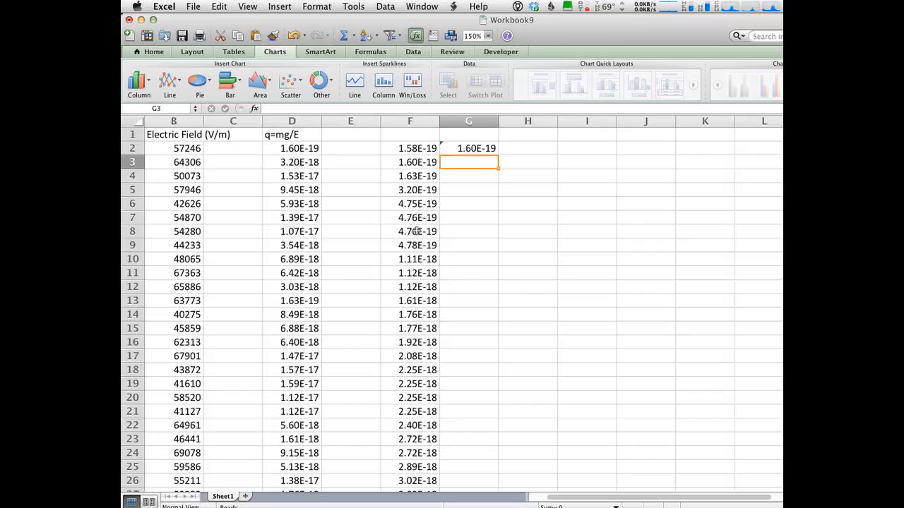
In G6 average the charges in rows 6 to 9 with =AVERAGE(F6:F9), giving 4.76E-19
{"action": "type", "text": "=average("}
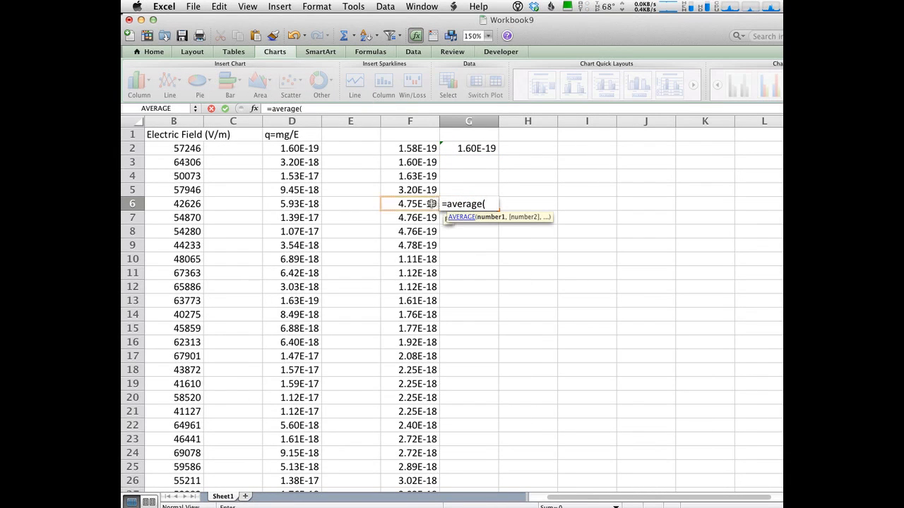
{"action": "left_click_drag", "start_coordinate": [410, 203], "coordinate": [410, 246]}
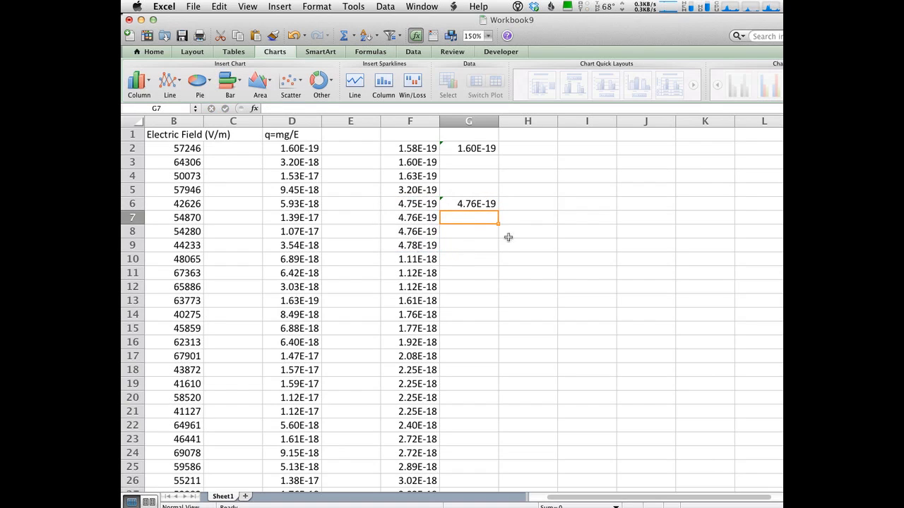
{"action": "mouse_move", "coordinate": [432, 184]}
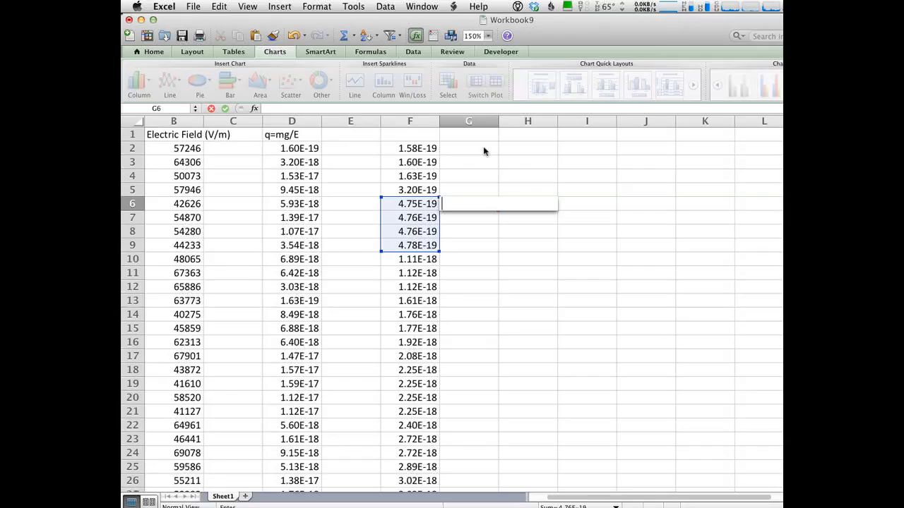
{"action": "left_click", "coordinate": [528, 313]}
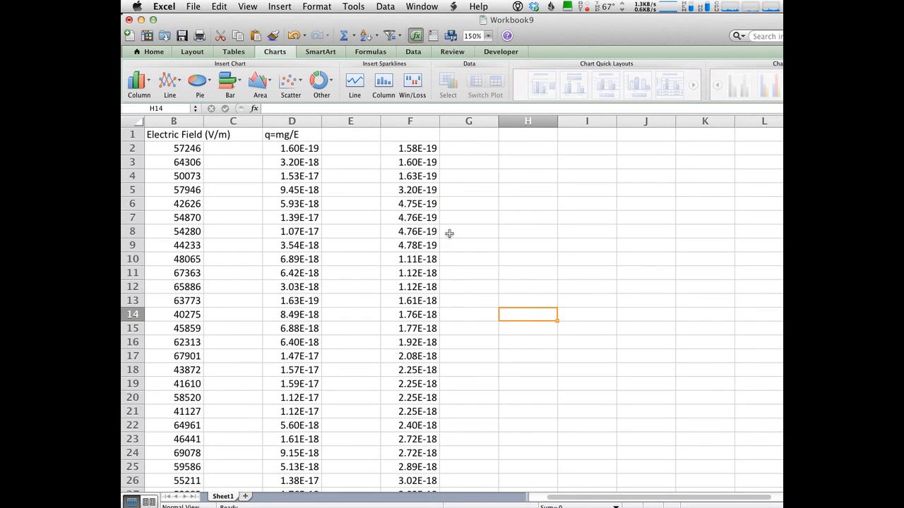
{"action": "mouse_move", "coordinate": [415, 175]}
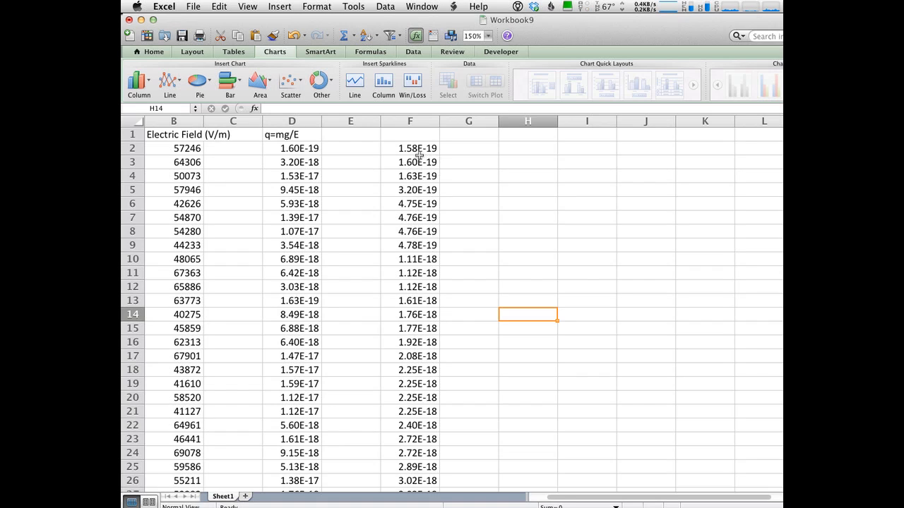
{"action": "mouse_move", "coordinate": [412, 182]}
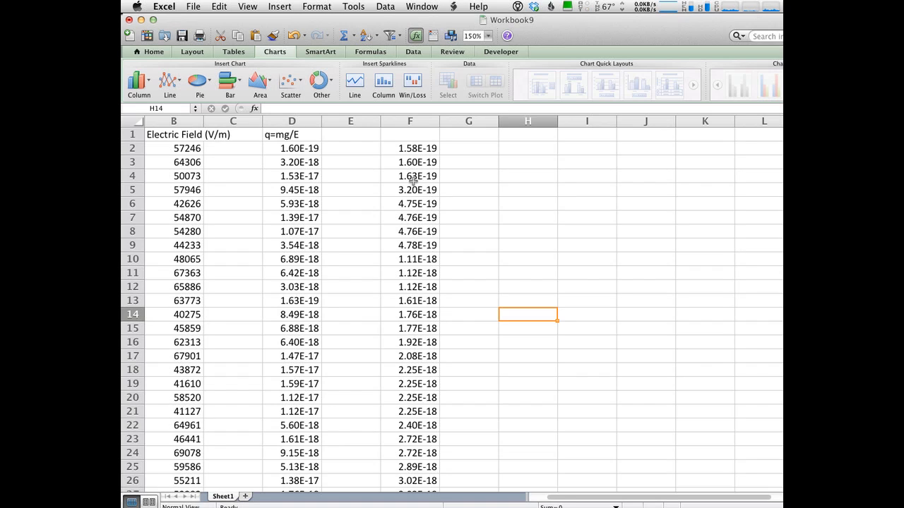
{"action": "left_click", "coordinate": [410, 175]}
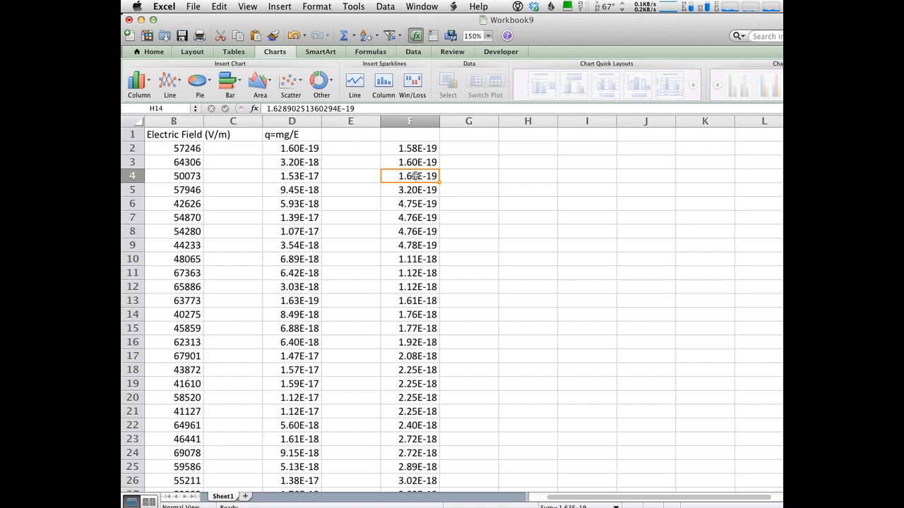
{"action": "left_click_drag", "start_coordinate": [409, 176], "coordinate": [410, 189]}
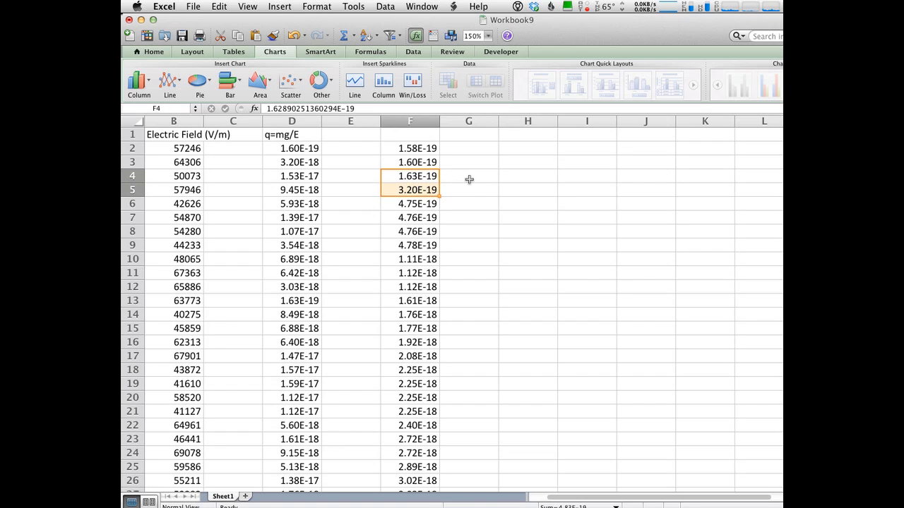
{"action": "left_click", "coordinate": [469, 189]}
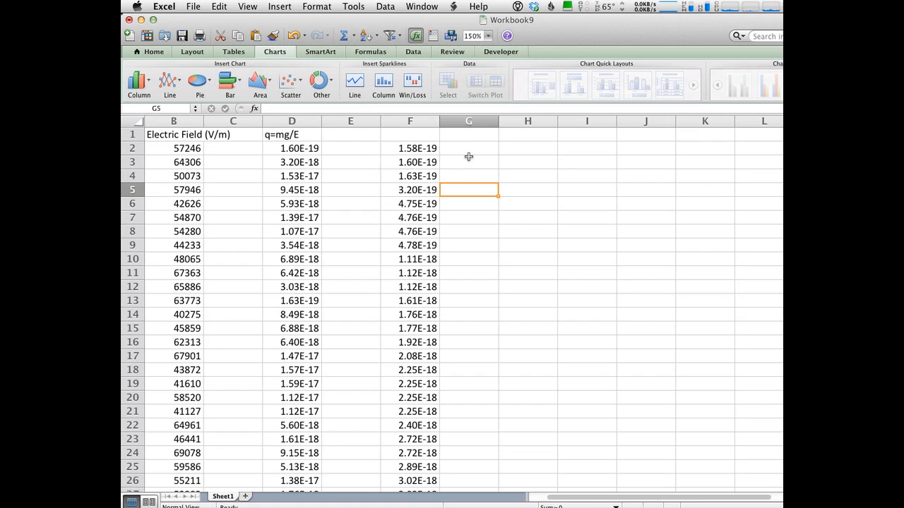
{"action": "left_click", "coordinate": [469, 161]}
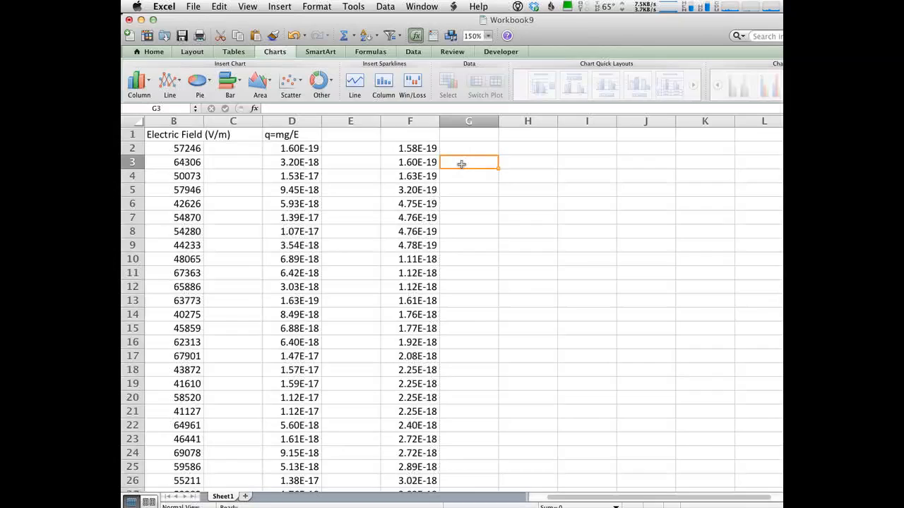
Enter =F3-F2 in G3 and fill the difference formula down column G
{"action": "type", "text": "="}
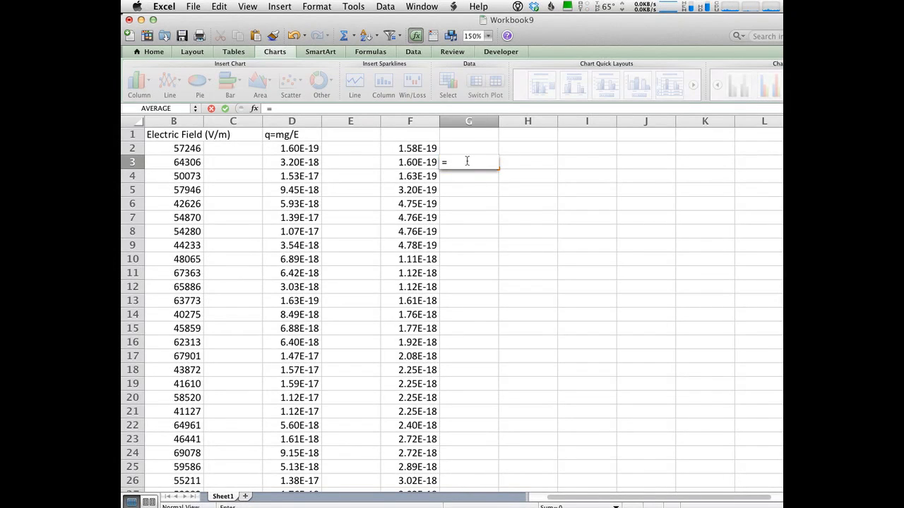
{"action": "left_click", "coordinate": [409, 161]}
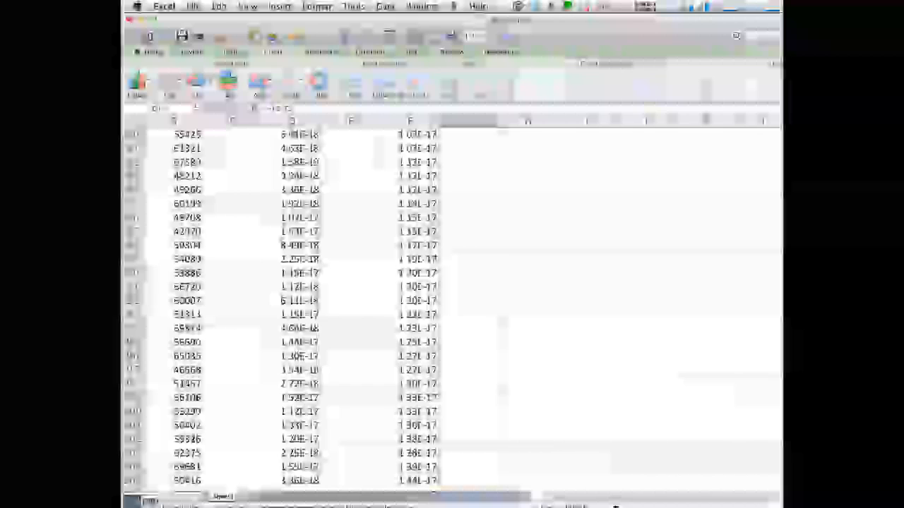
{"action": "scroll", "scroll_direction": "down", "scroll_amount": 3}
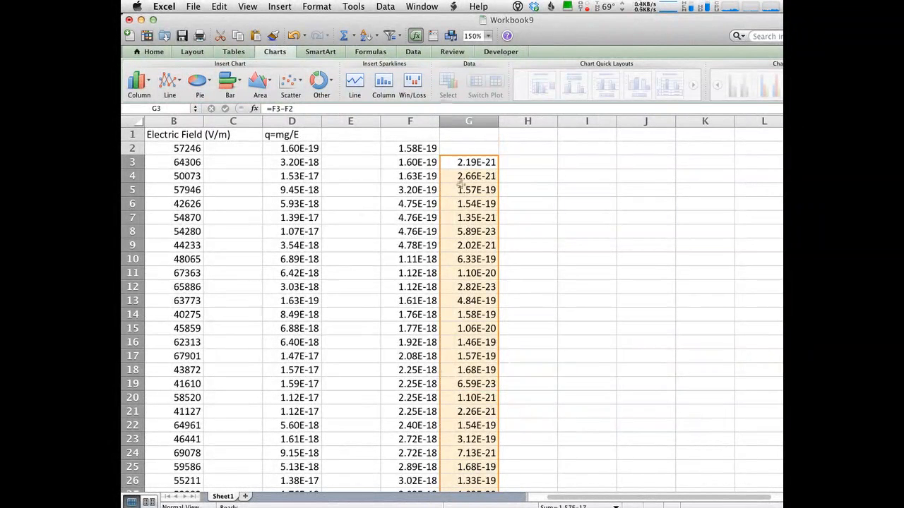
{"action": "mouse_move", "coordinate": [564, 221]}
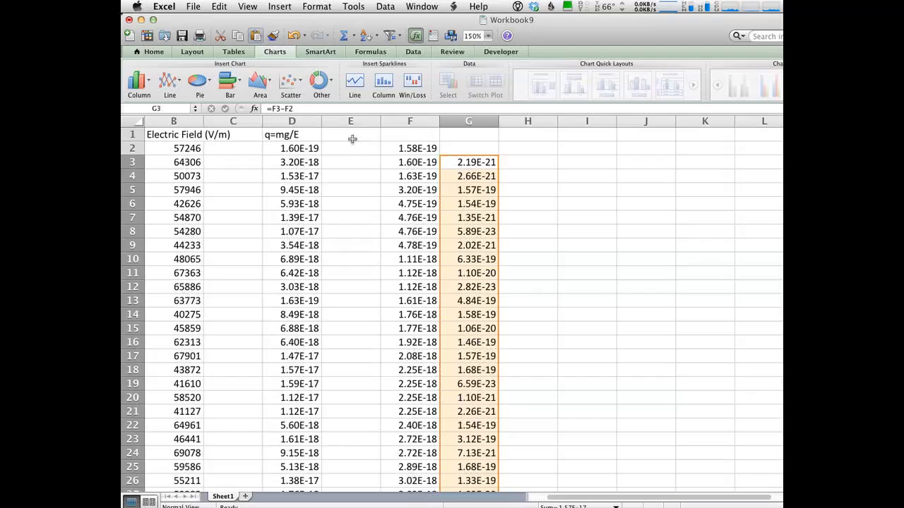
Paste the differences into column I as values only and sort them smallest to largest
{"action": "left_click", "coordinate": [220, 5]}
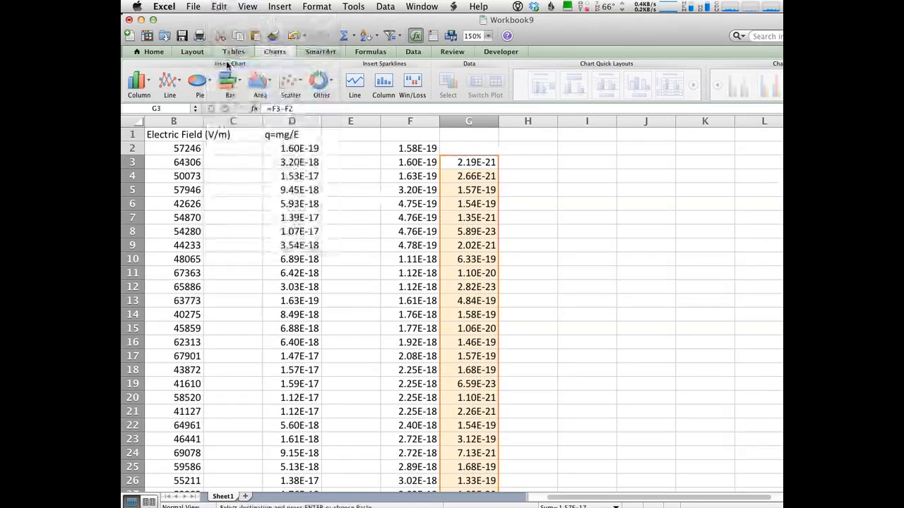
{"action": "left_click", "coordinate": [588, 161]}
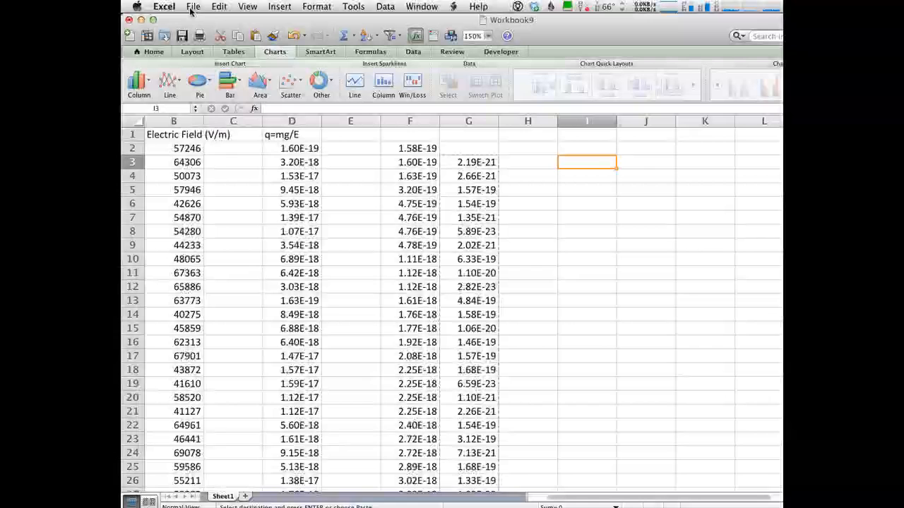
{"action": "left_click", "coordinate": [219, 6]}
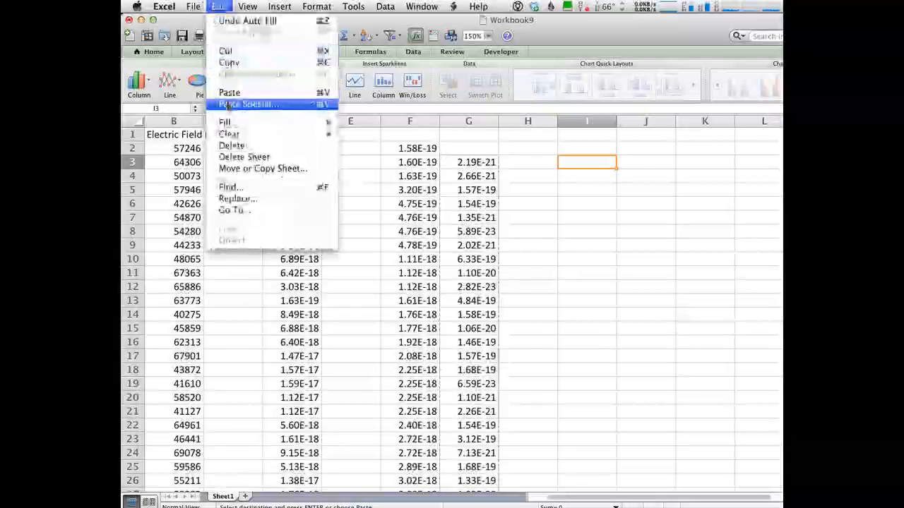
{"action": "left_click", "coordinate": [247, 104]}
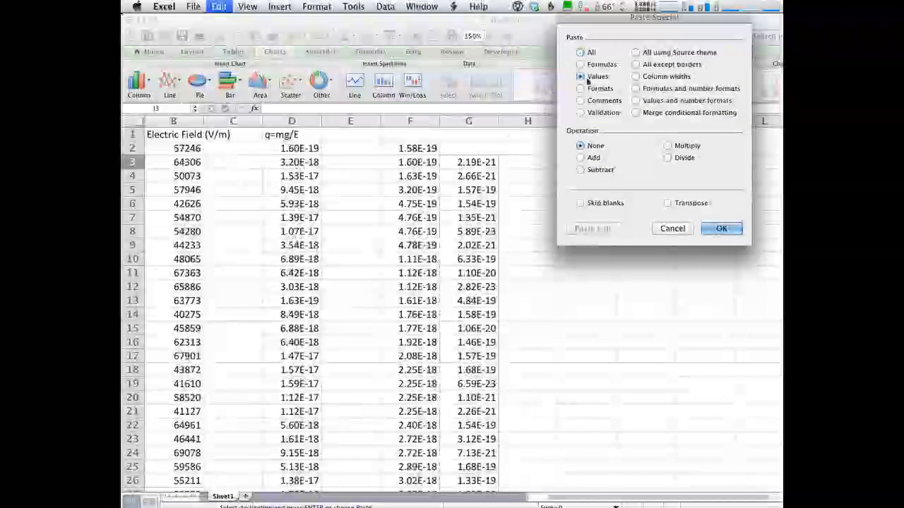
{"action": "left_click", "coordinate": [720, 229]}
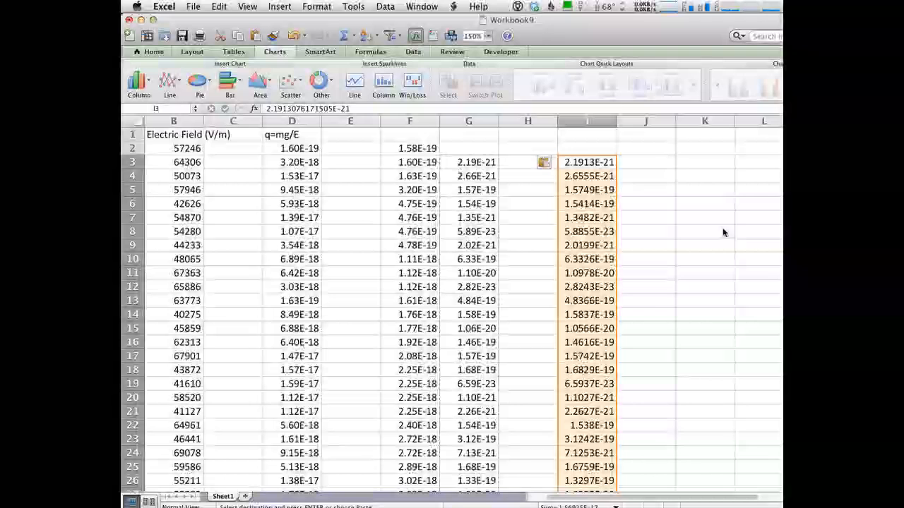
{"action": "left_click", "coordinate": [385, 5]}
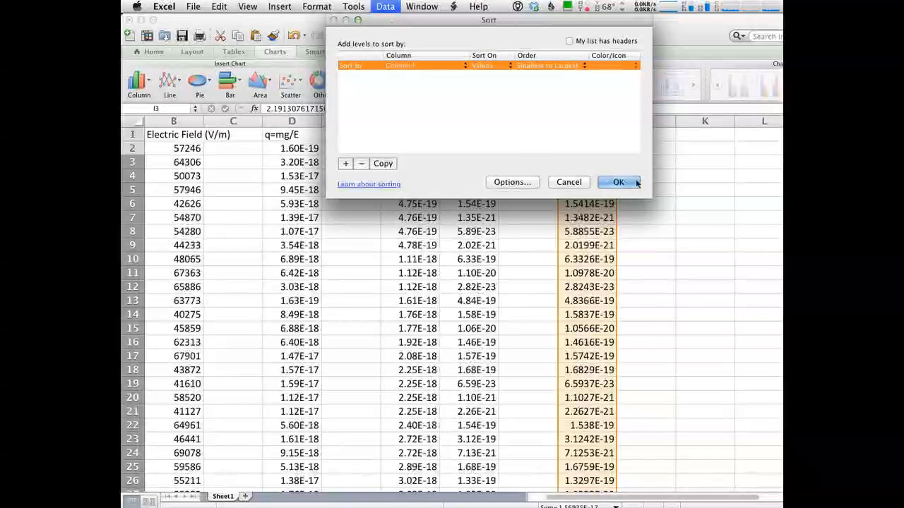
{"action": "left_click", "coordinate": [617, 182]}
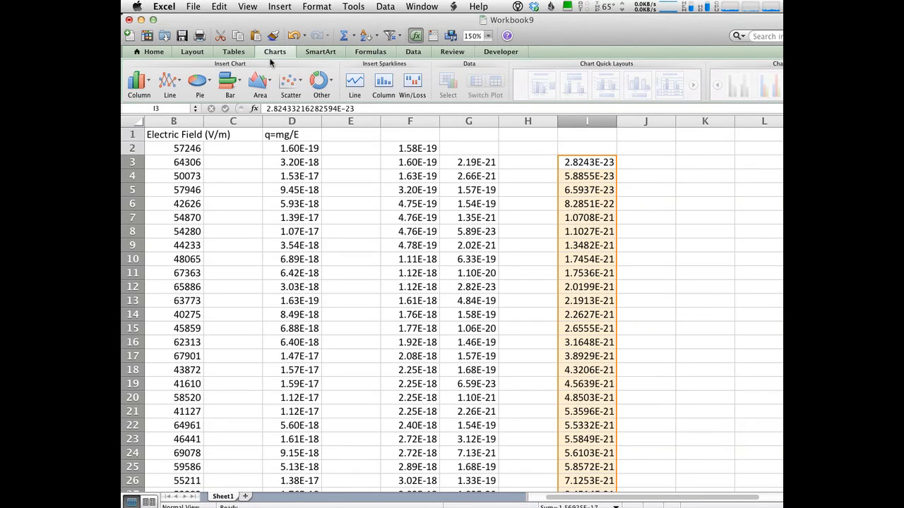
Chart the sorted column I differences as a clustered column chart
{"action": "left_click", "coordinate": [138, 80]}
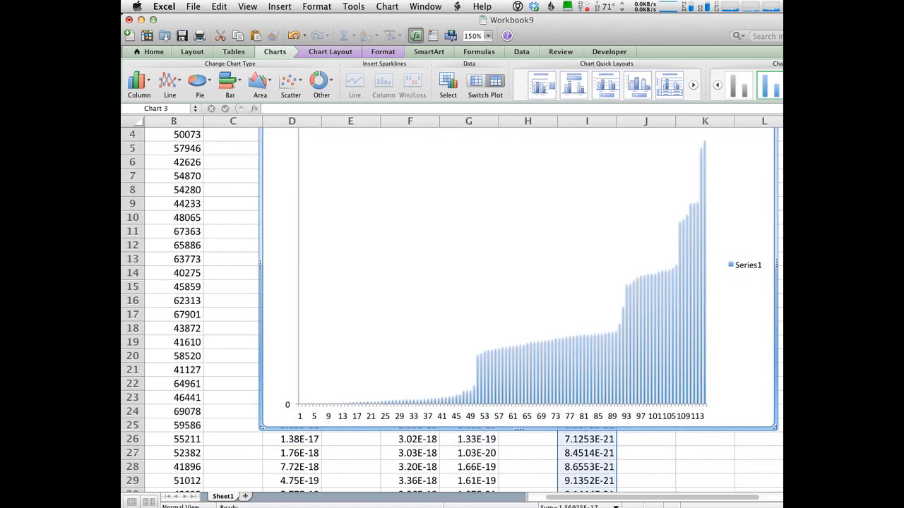
{"action": "mouse_move", "coordinate": [432, 406]}
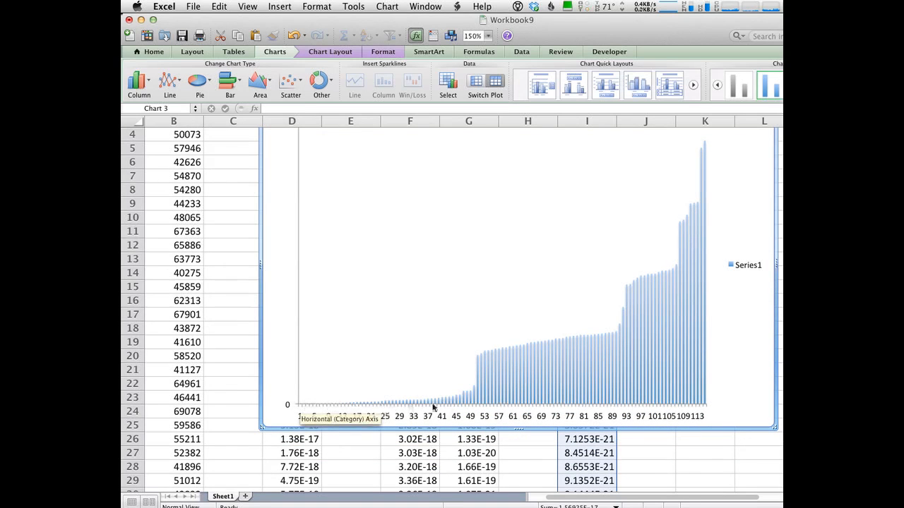
{"action": "mouse_move", "coordinate": [482, 343]}
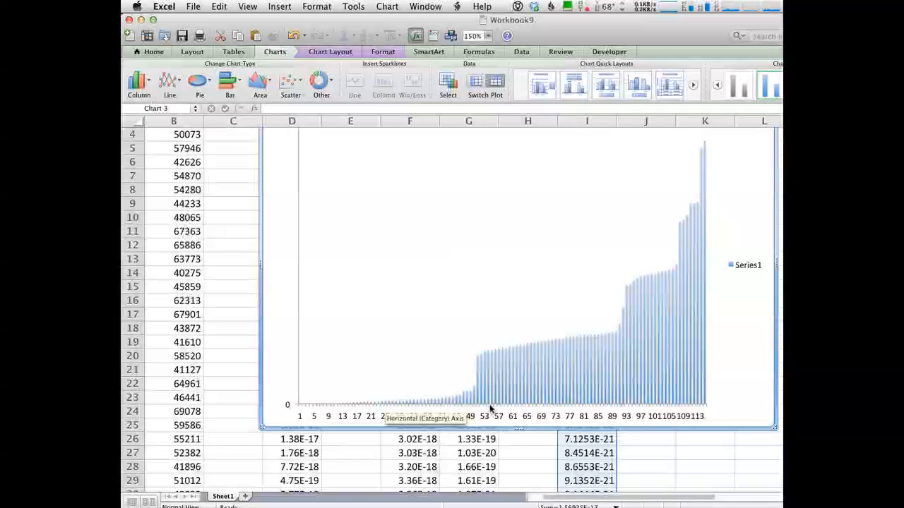
{"action": "mouse_move", "coordinate": [670, 274]}
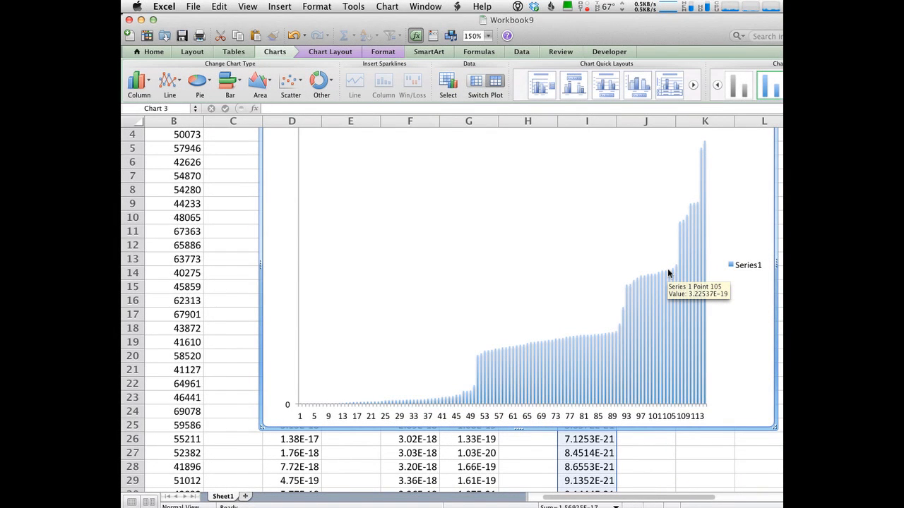
{"action": "mouse_move", "coordinate": [680, 209]}
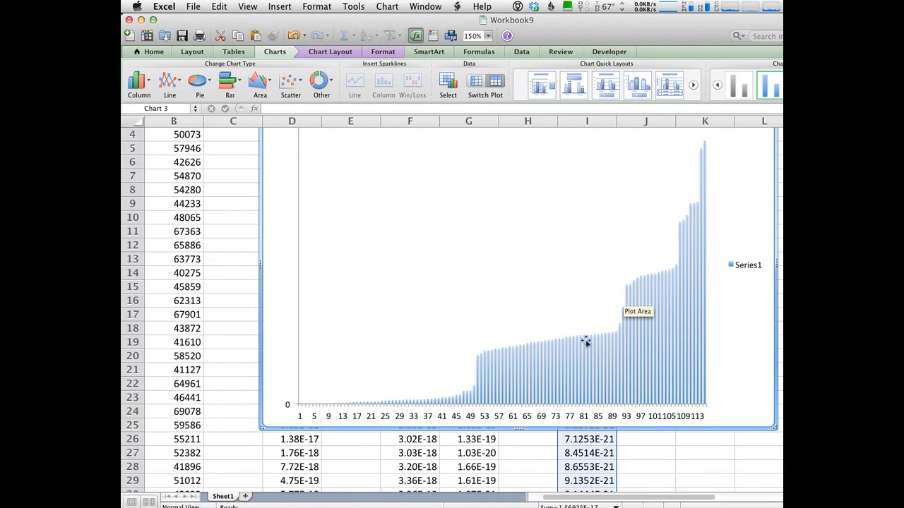
{"action": "mouse_move", "coordinate": [479, 404]}
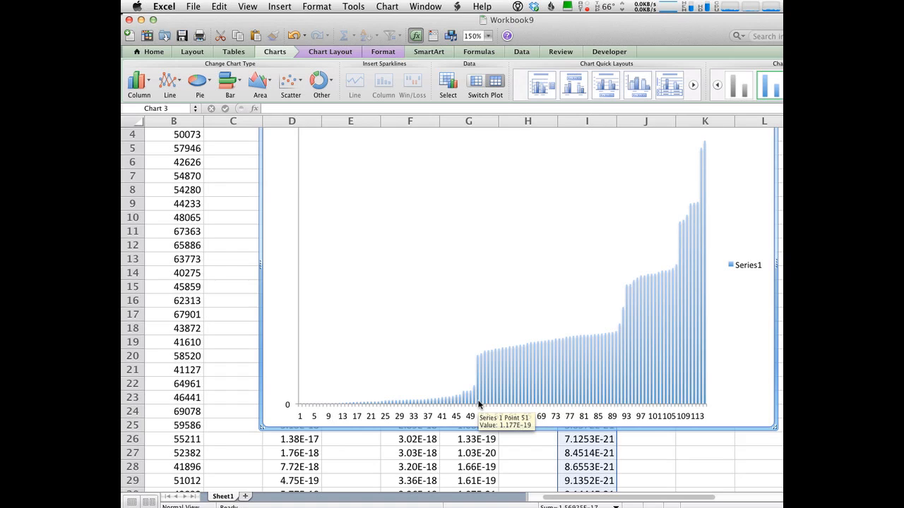
{"action": "mouse_move", "coordinate": [528, 407]}
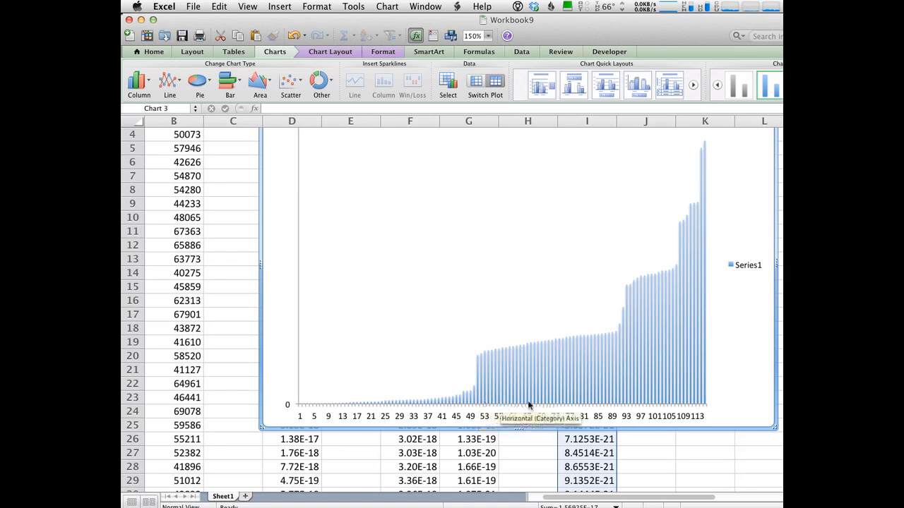
{"action": "mouse_move", "coordinate": [620, 401]}
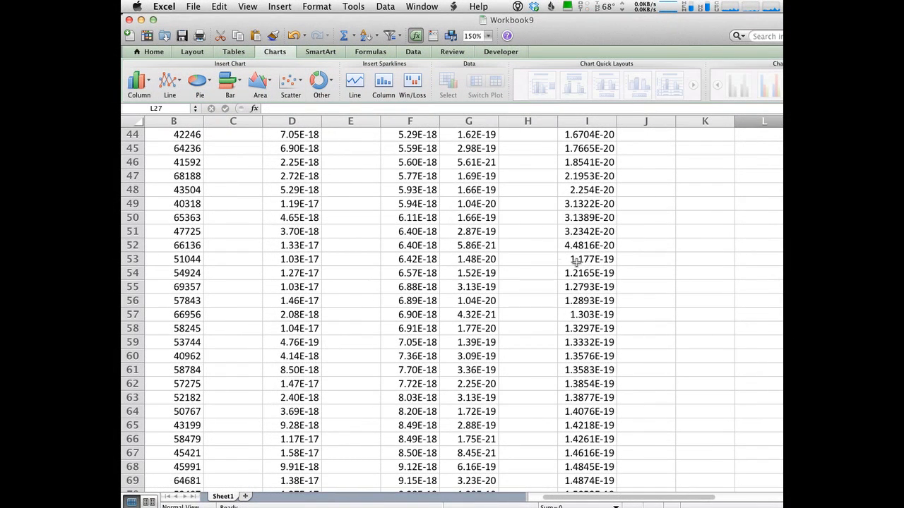
Select the plateau differences from I53 downward and begin an =average formula
{"action": "left_click_drag", "start_coordinate": [587, 258], "coordinate": [587, 384]}
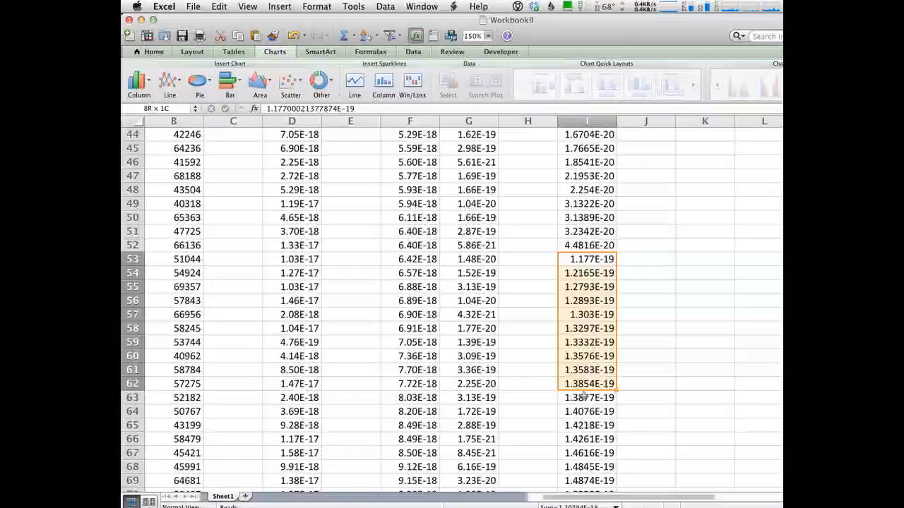
{"action": "scroll", "scroll_direction": "down", "scroll_amount": 3}
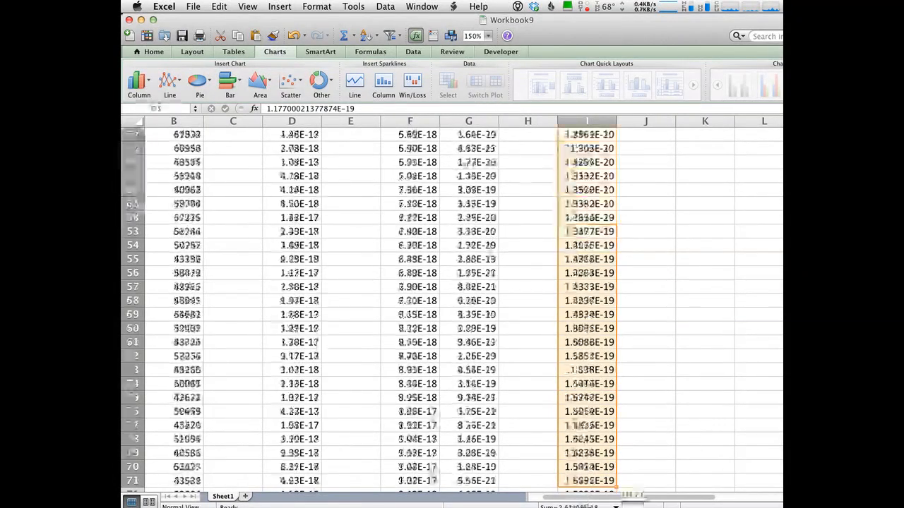
{"action": "scroll", "scroll_direction": "down", "scroll_amount": 3}
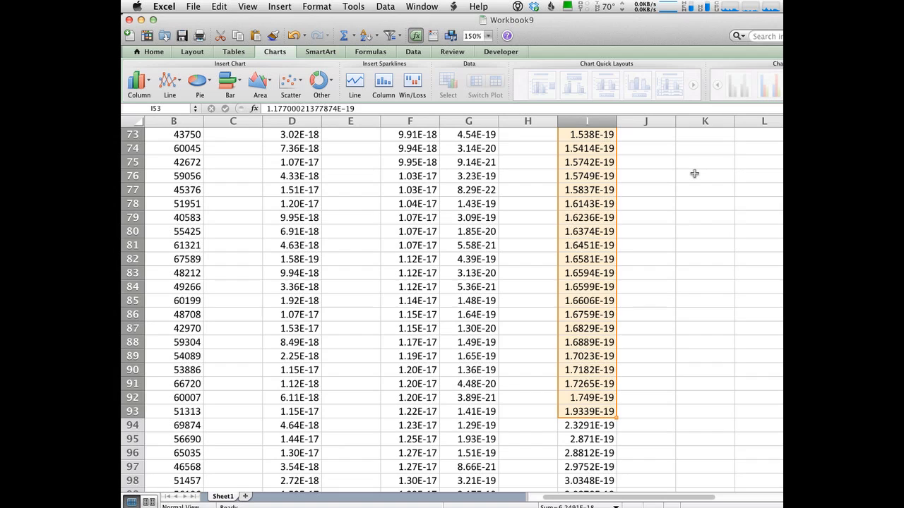
{"action": "type", "text": "=average(I53:I73"}
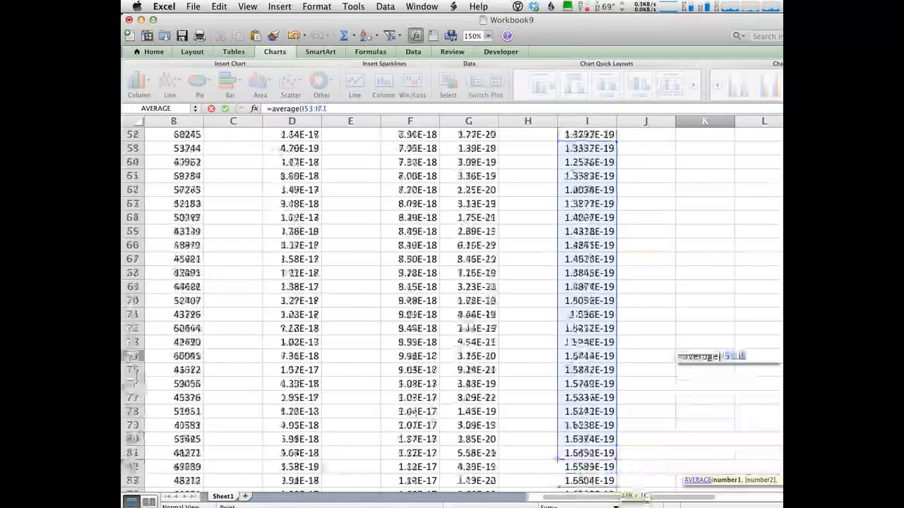
Average I53:I92 in K76, giving 1.52417E-19
{"action": "scroll", "scroll_direction": "down", "scroll_amount": 3}
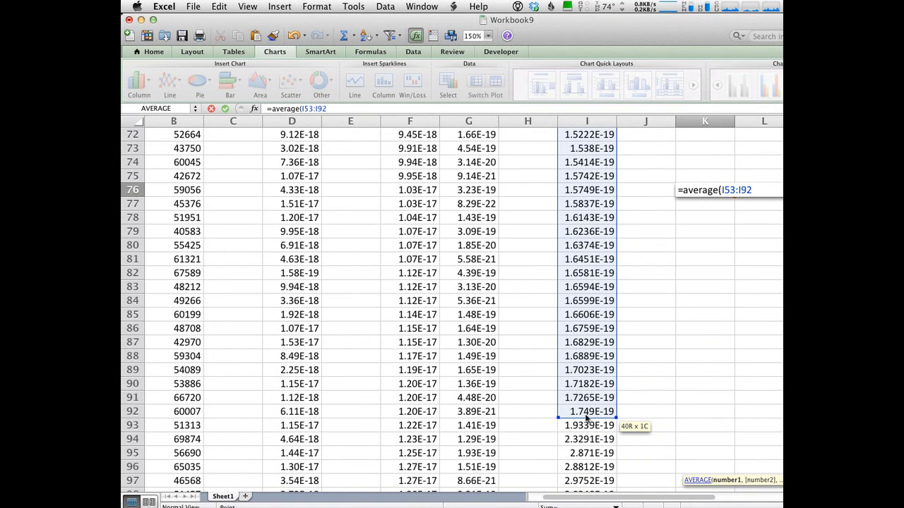
{"action": "left_click_drag", "start_coordinate": [586, 412], "coordinate": [586, 426]}
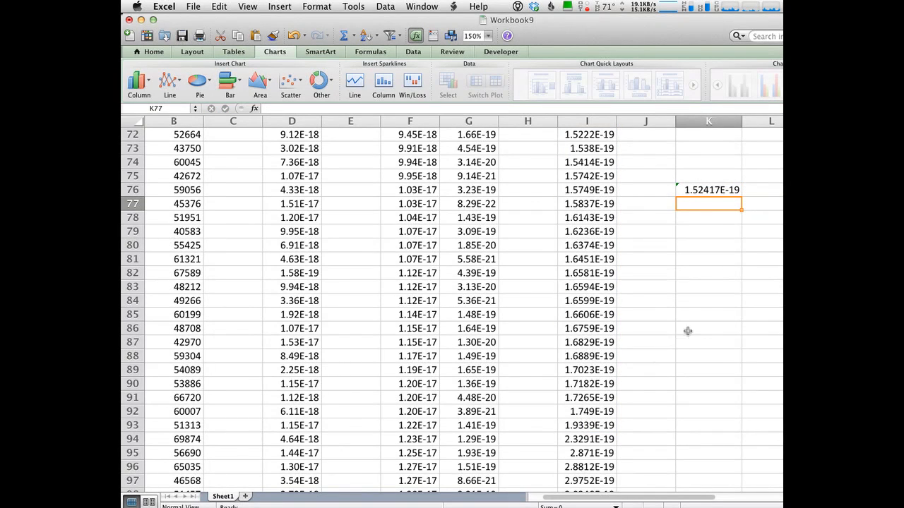
{"action": "mouse_move", "coordinate": [684, 320]}
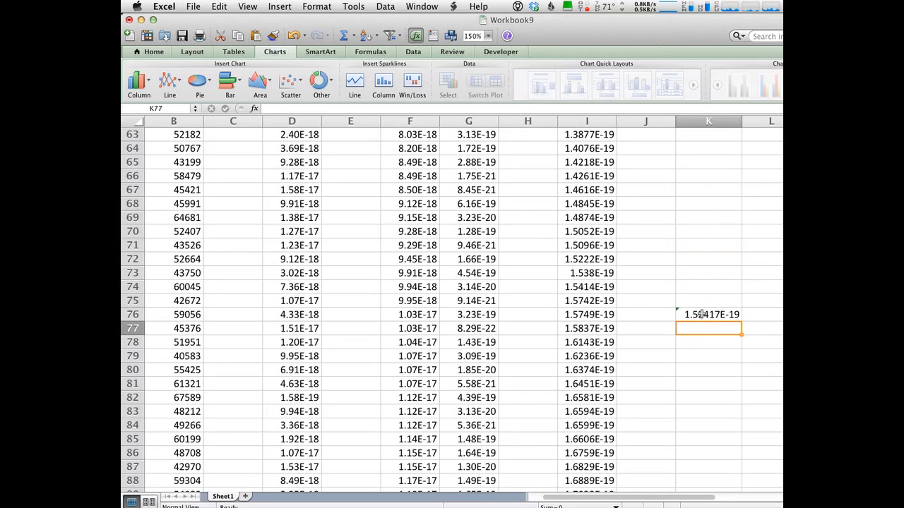
Scroll up to recheck the plateau's start at 1.177E-19 in row 53
{"action": "scroll", "scroll_direction": "up", "scroll_amount": 3}
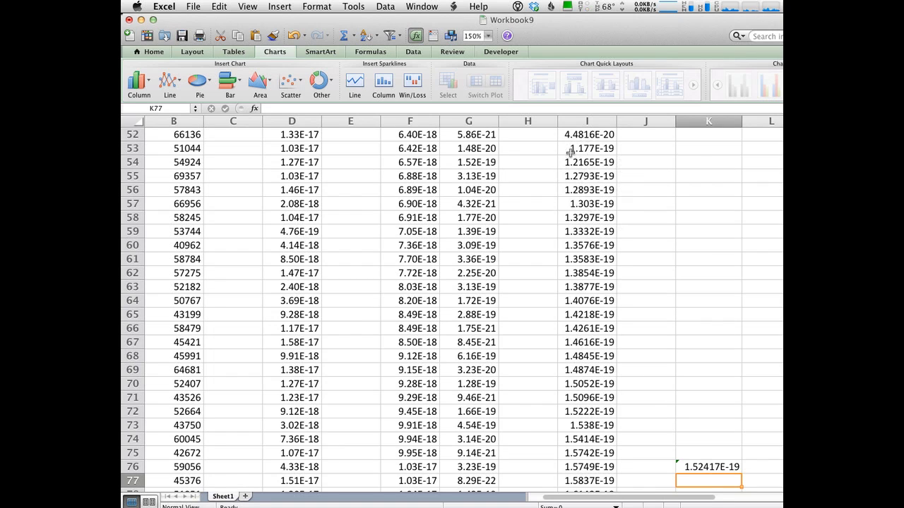
{"action": "mouse_move", "coordinate": [603, 198]}
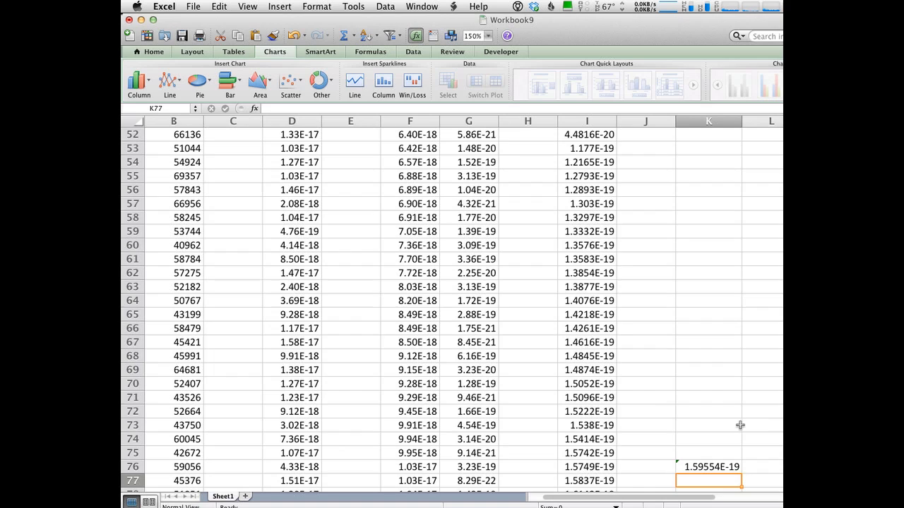
{"action": "mouse_move", "coordinate": [671, 396]}
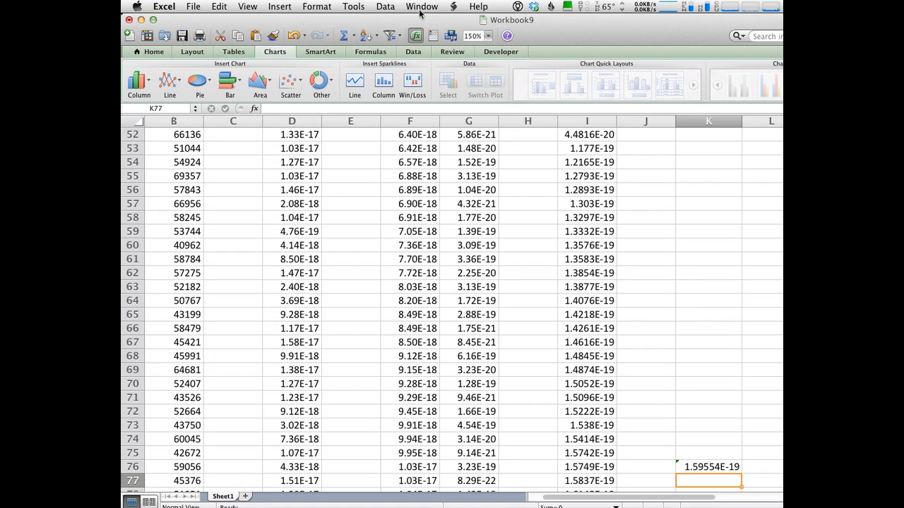
{"action": "mouse_move", "coordinate": [578, 23]}
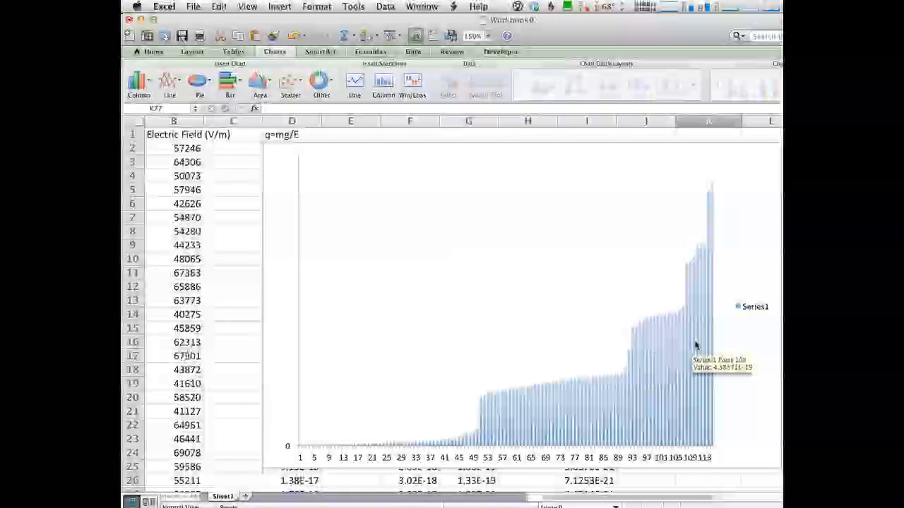
{"action": "mouse_move", "coordinate": [673, 319]}
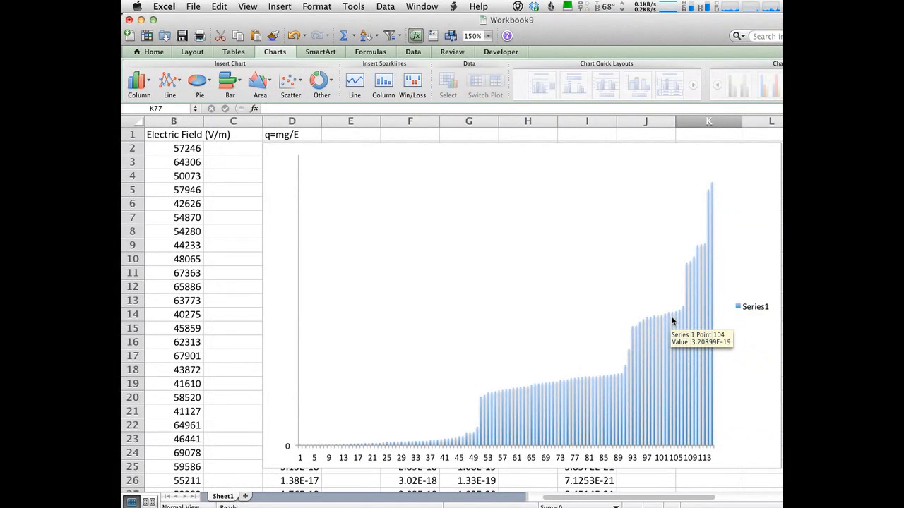
{"action": "mouse_move", "coordinate": [636, 314]}
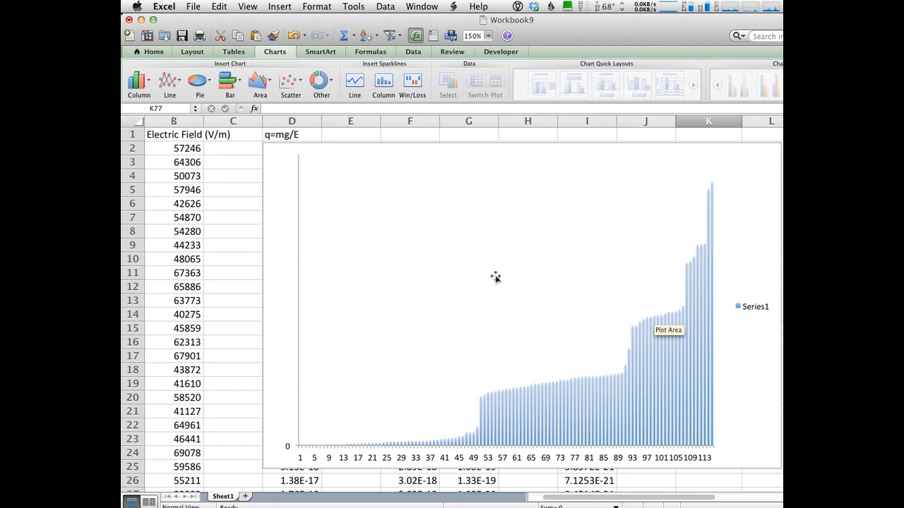
{"action": "mouse_move", "coordinate": [412, 199]}
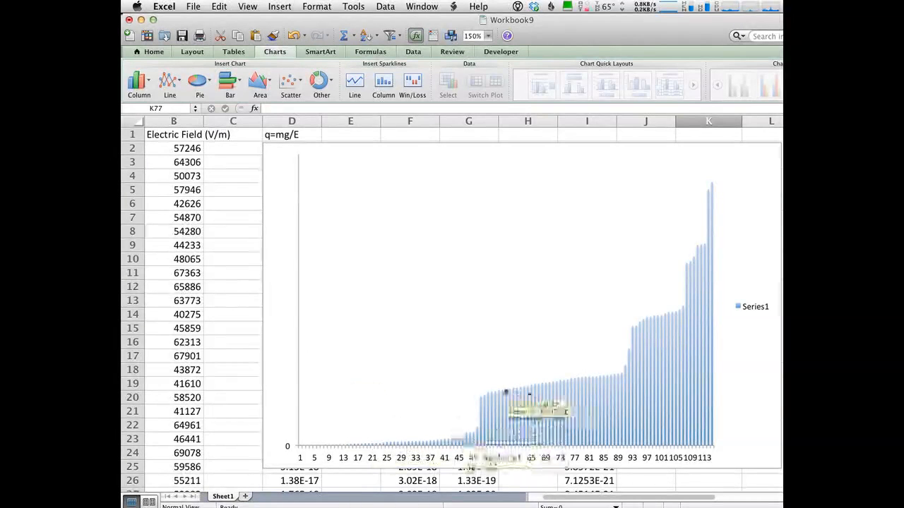
{"action": "mouse_move", "coordinate": [686, 240]}
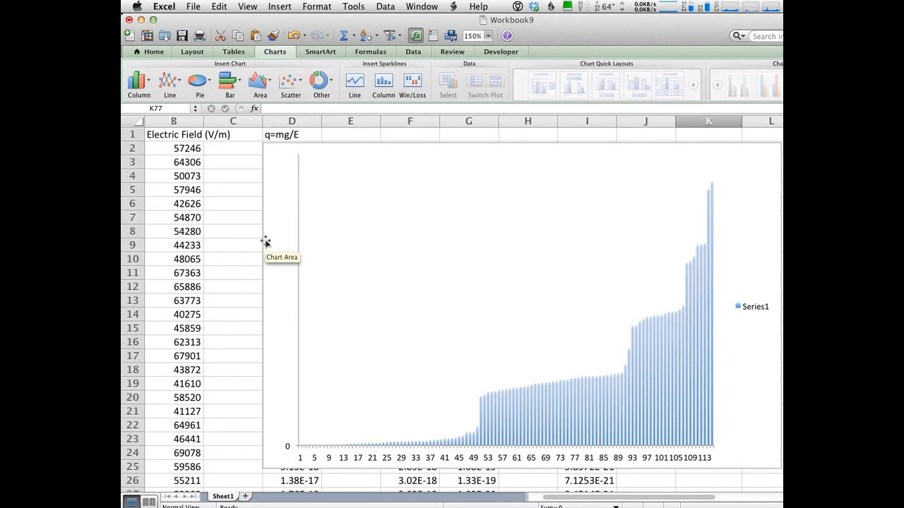
{"action": "mouse_move", "coordinate": [281, 297]}
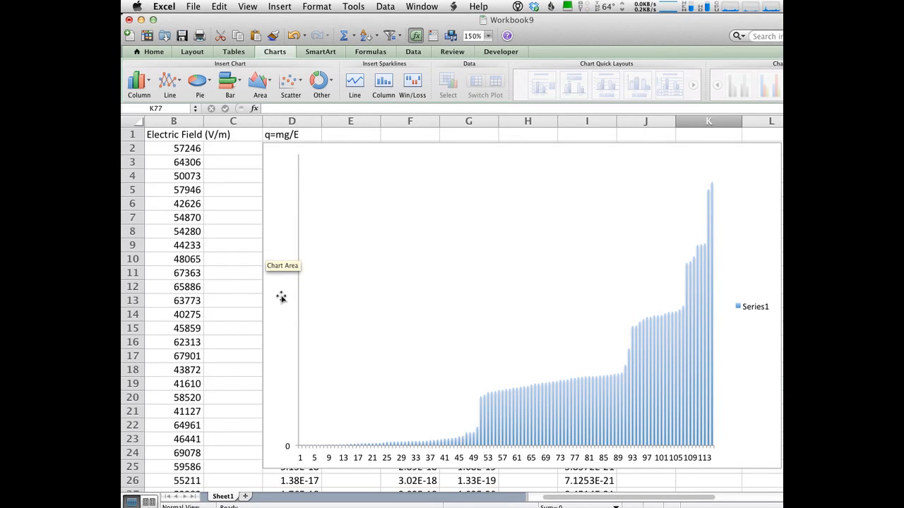